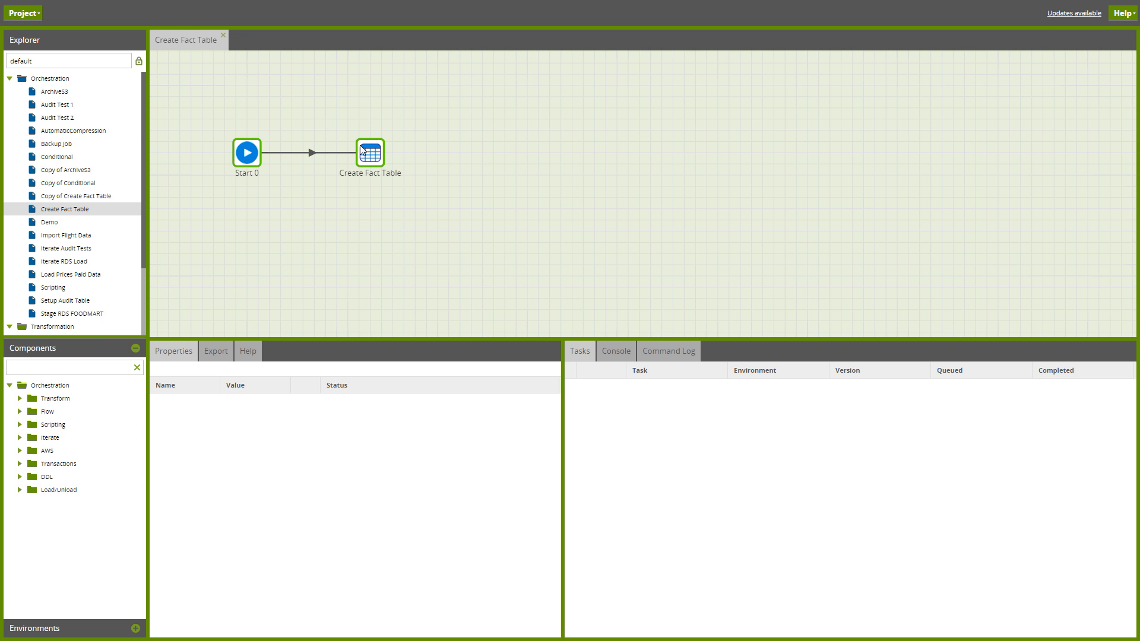
Step: Review the fact_table column definitions in Create Fact Table's Table Metadata
click(369, 153)
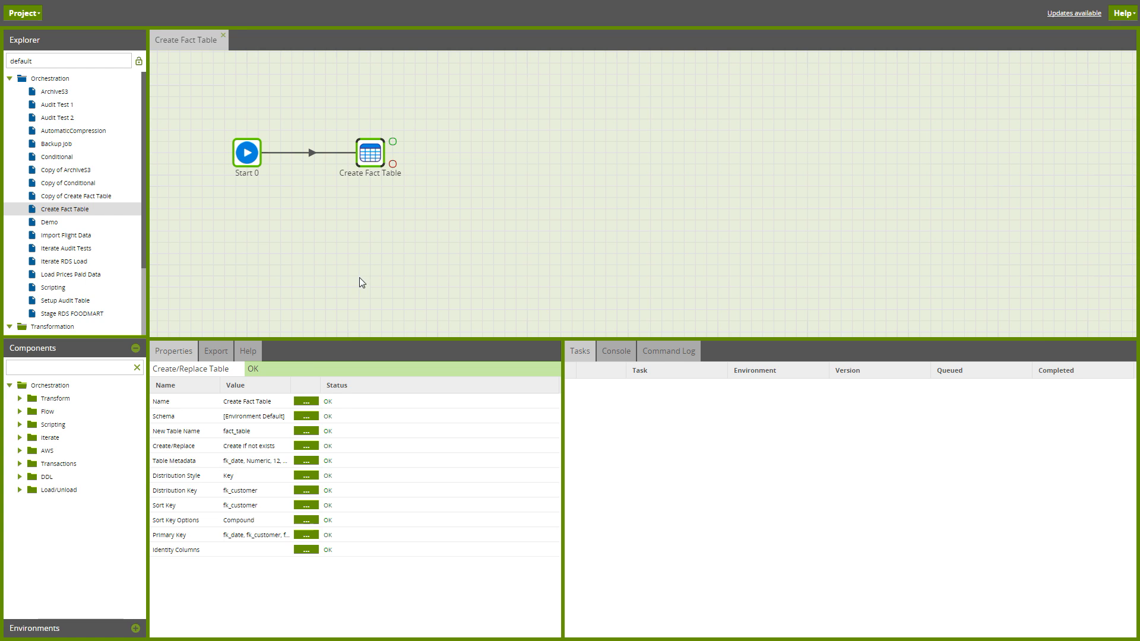
mouse_move(300, 375)
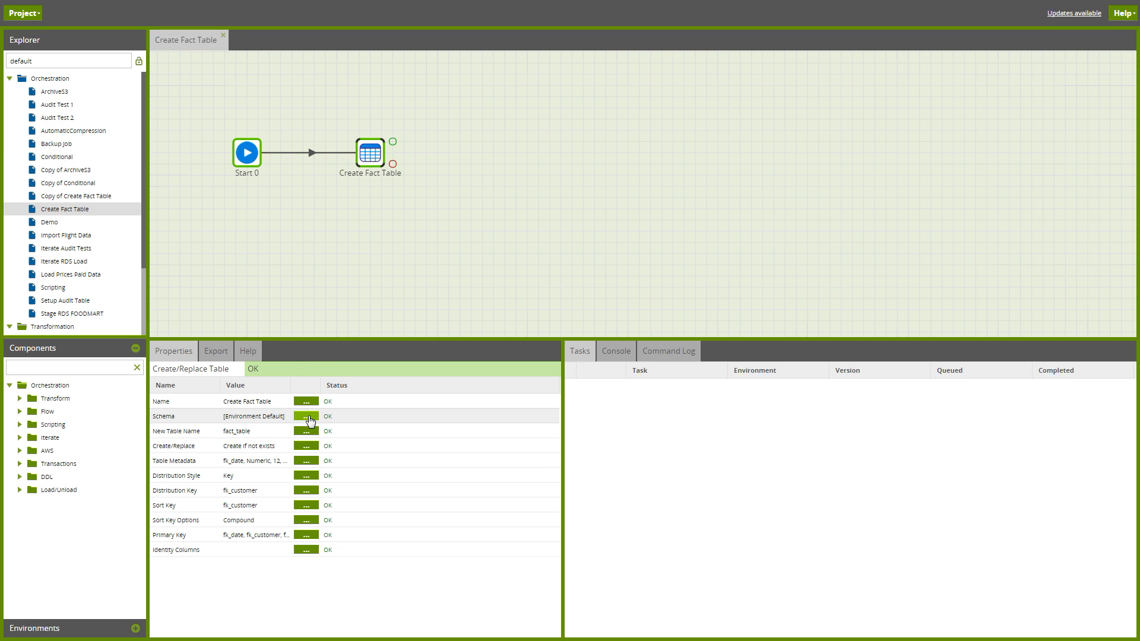
click(305, 460)
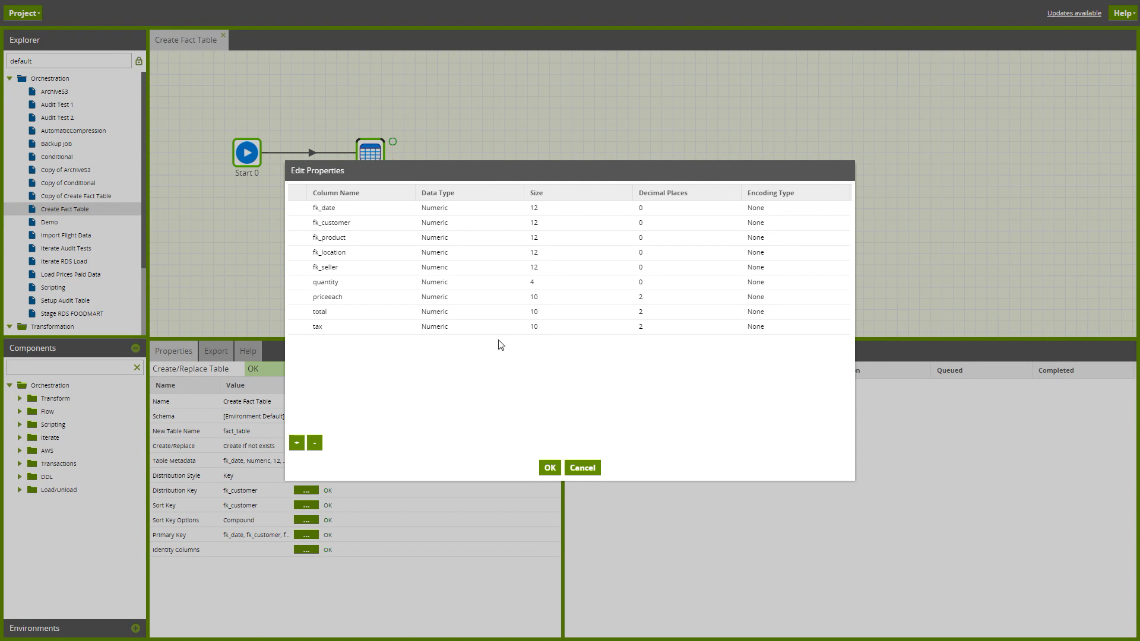
click(550, 467)
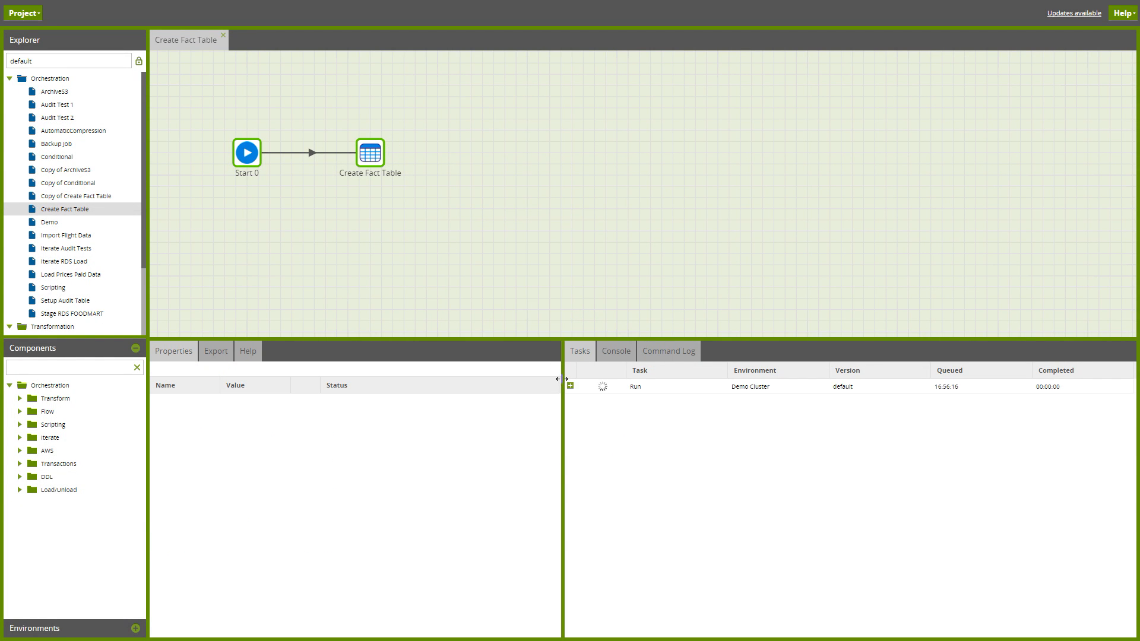
Step: Expand the finished run's step details and the Iterate component group
click(571, 384)
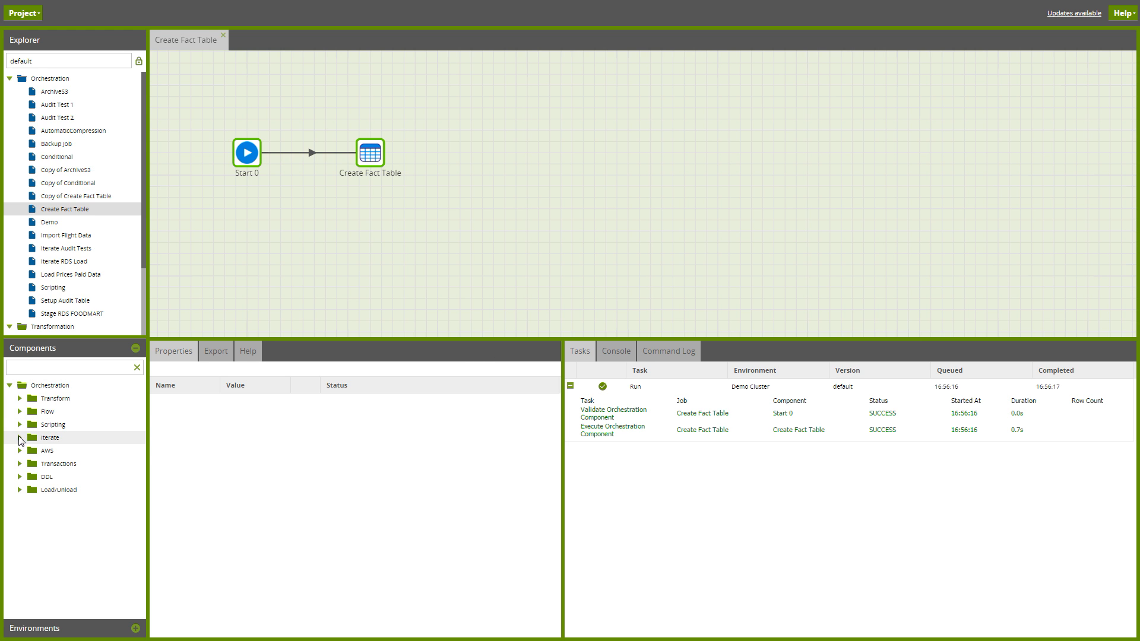
click(21, 437)
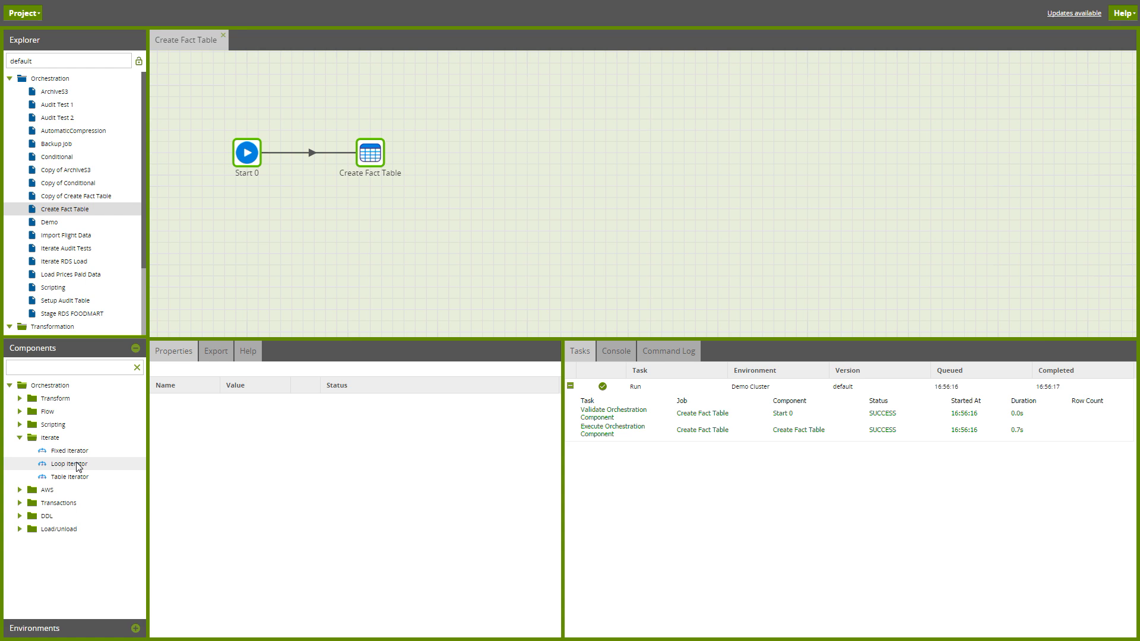
mouse_move(69, 466)
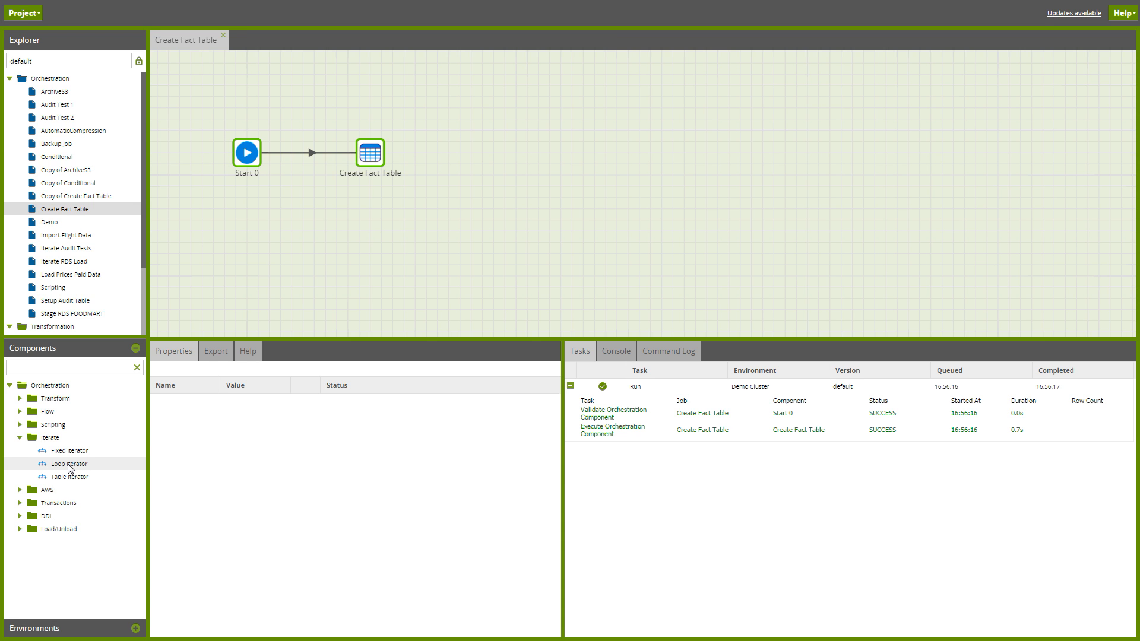
mouse_move(72, 467)
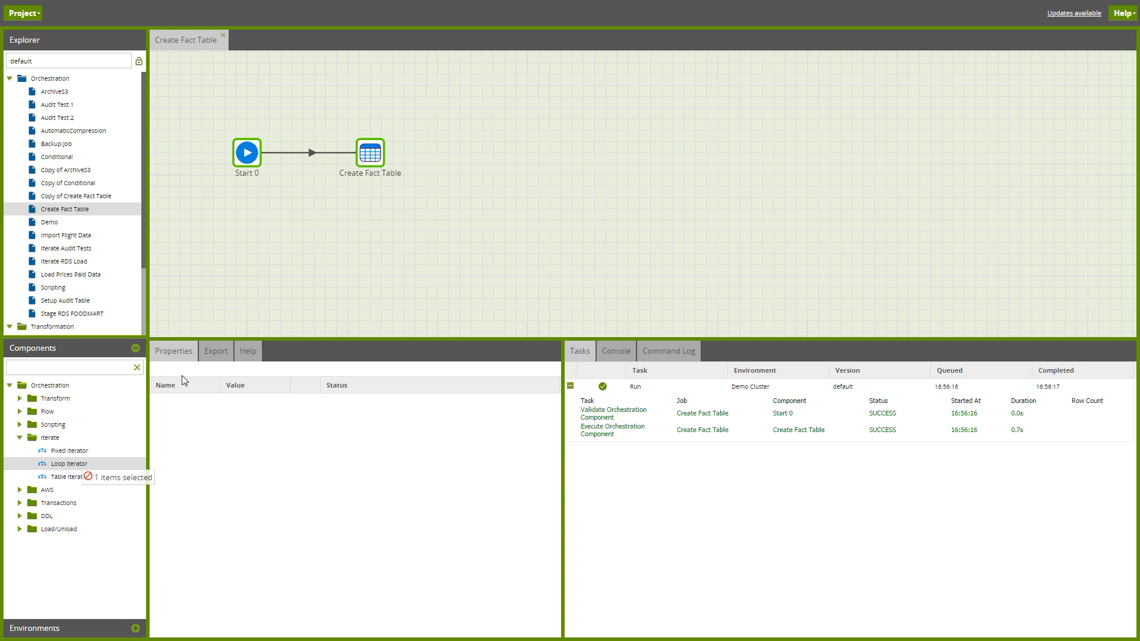
Step: Attach a Loop Iterator to Create Fact Table iterating the year variable
click(369, 153)
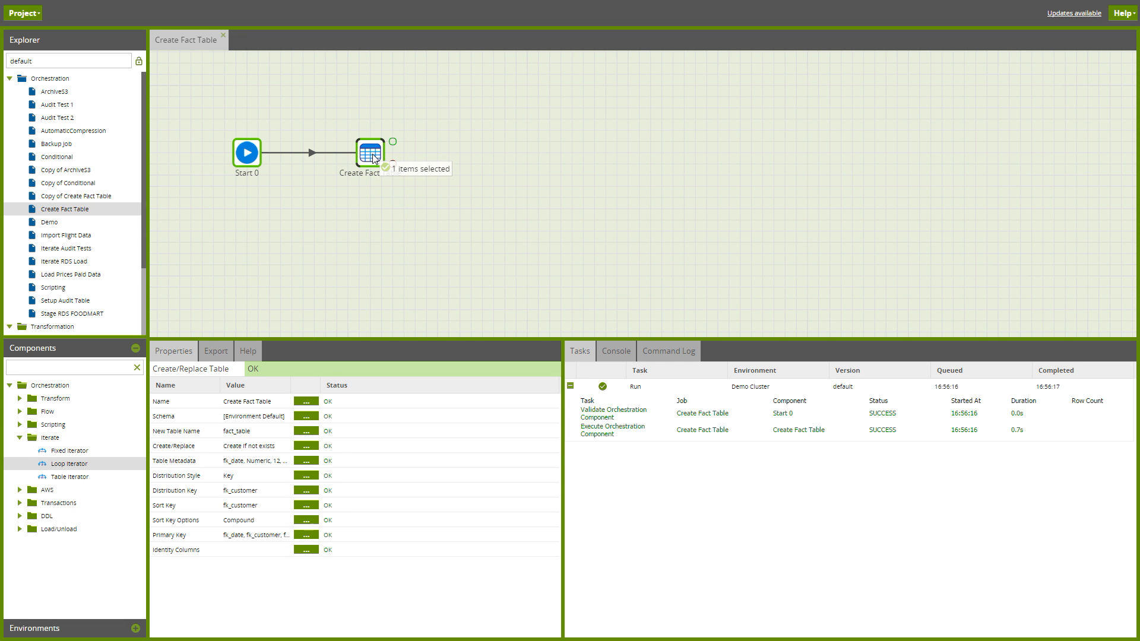
drag(67, 463, 369, 153)
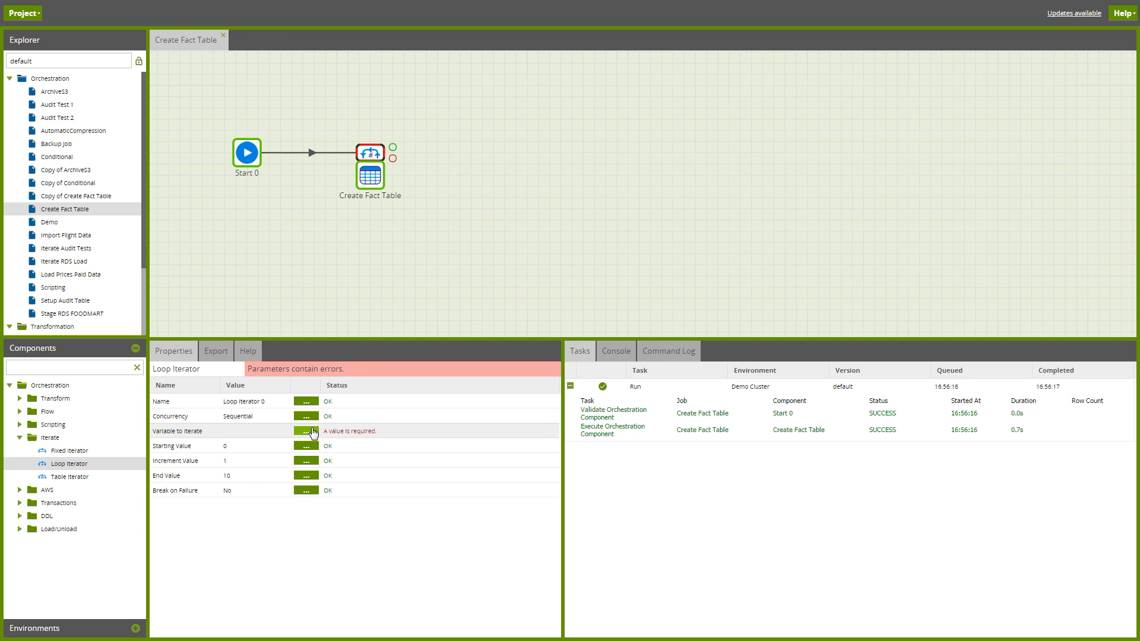
click(305, 430)
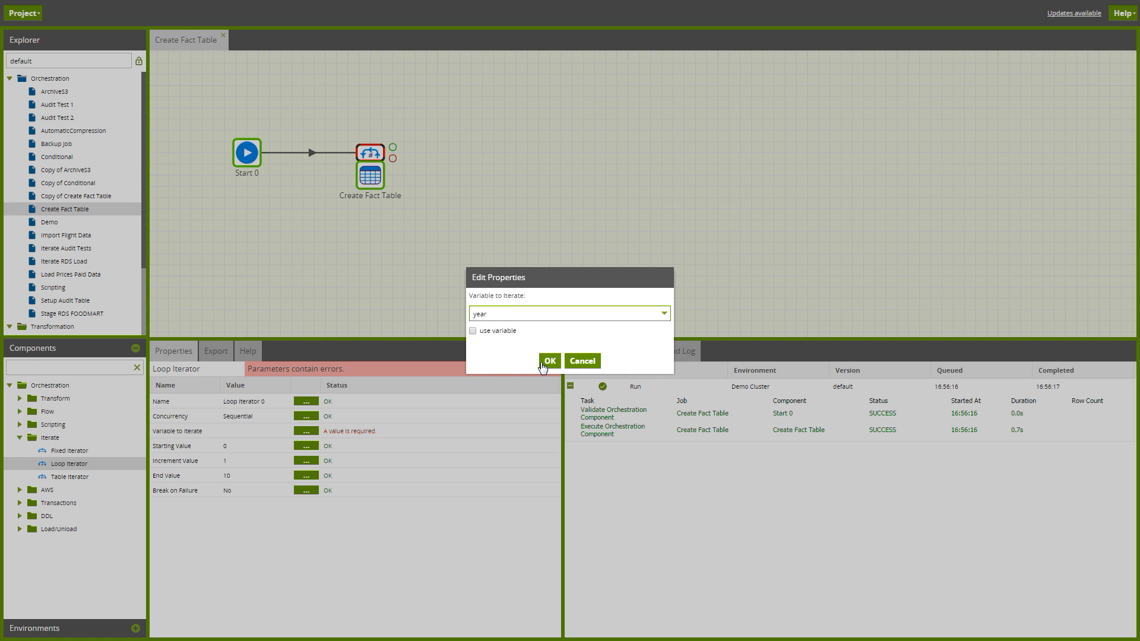
click(549, 361)
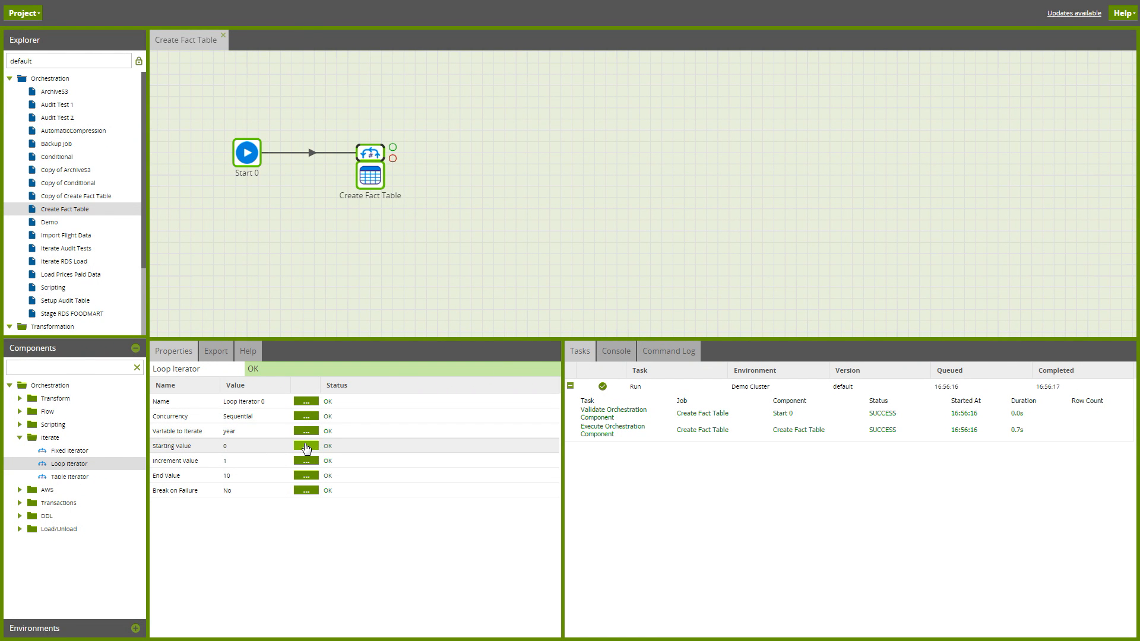
Step: Set the loop's starting value to 2010 and end value to 2020
click(305, 445)
text(2010)
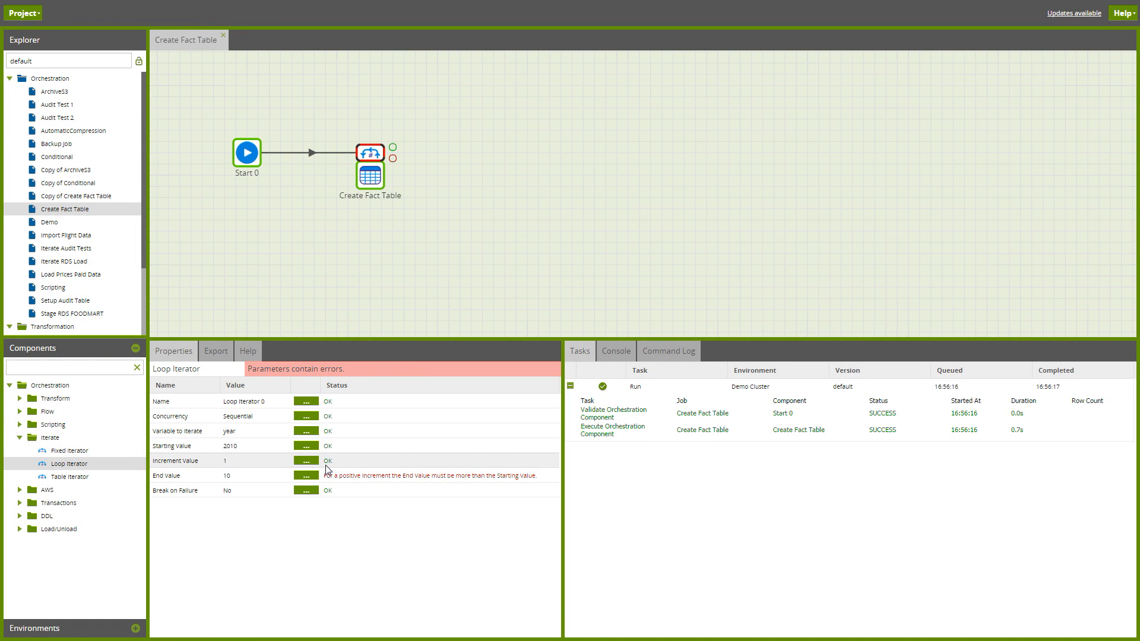
click(305, 475)
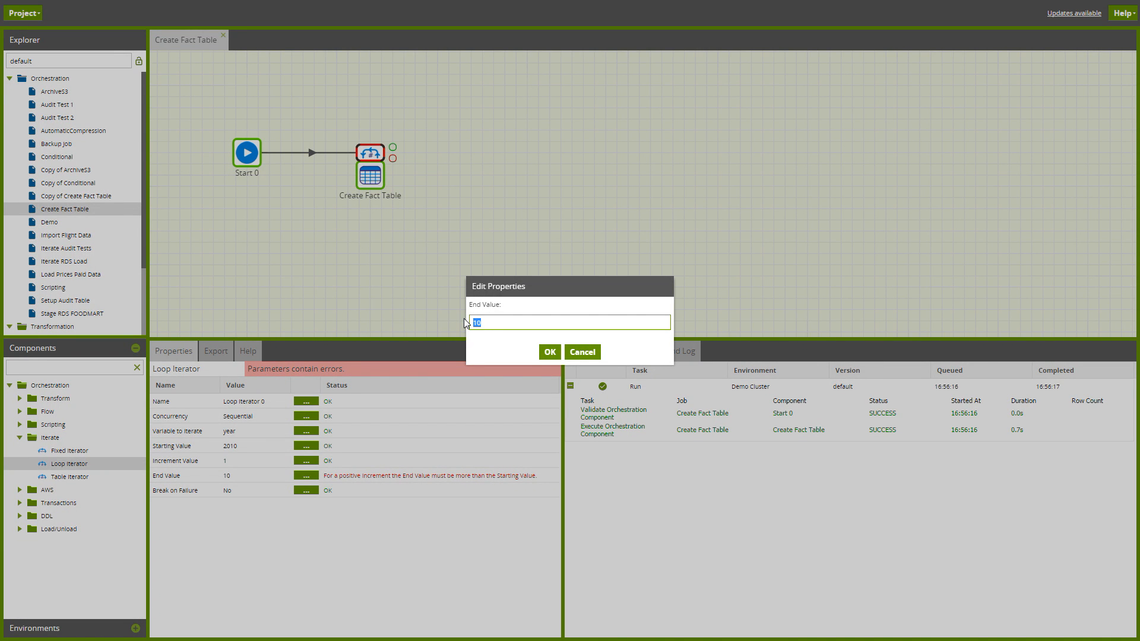
click(548, 351)
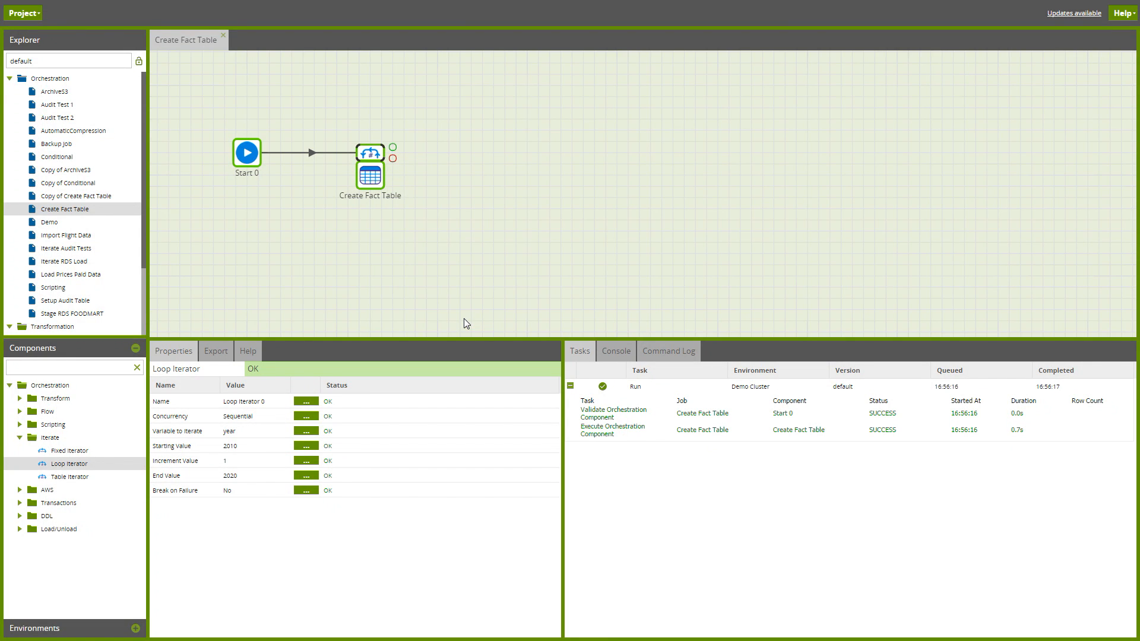
mouse_move(370, 153)
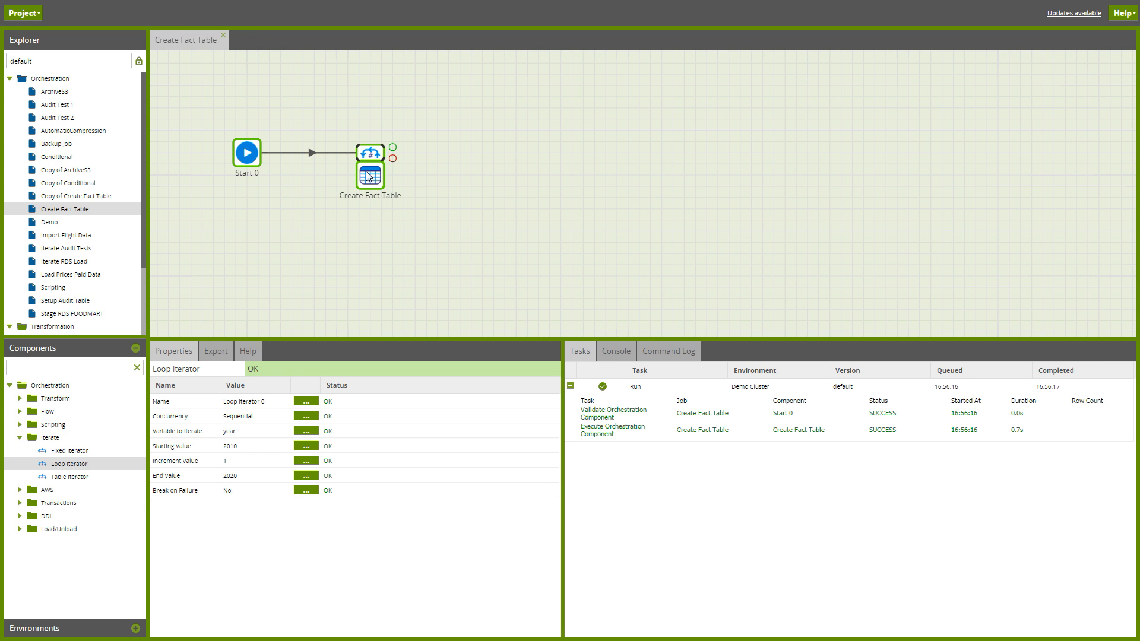
Step: Set Create Fact Table's New Table Name to fact_table_${year}
click(369, 176)
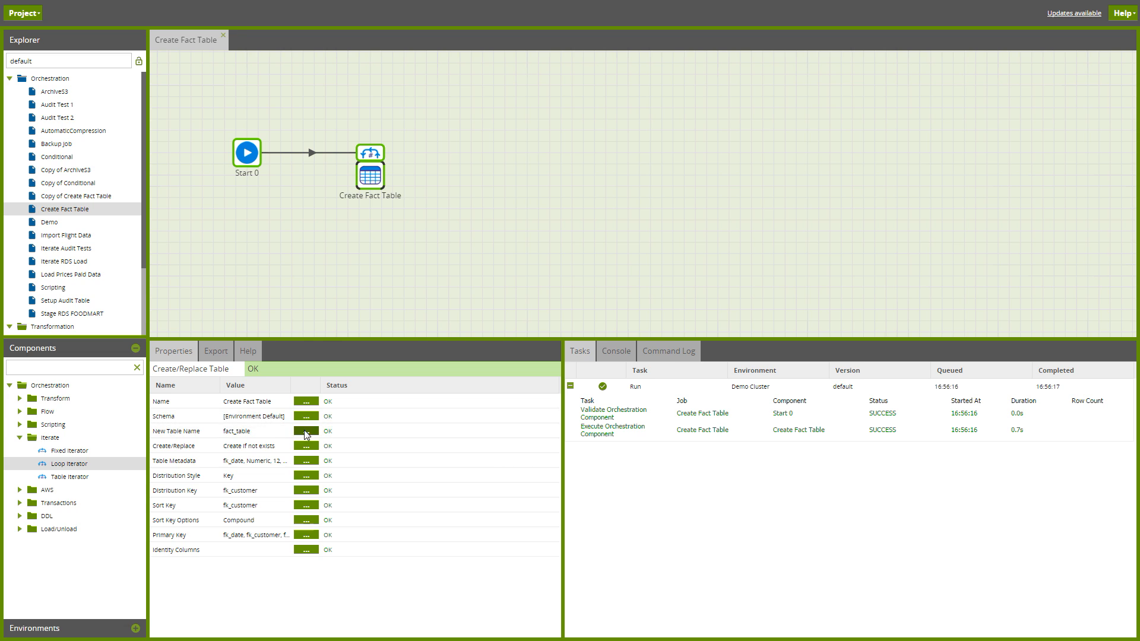
click(305, 430)
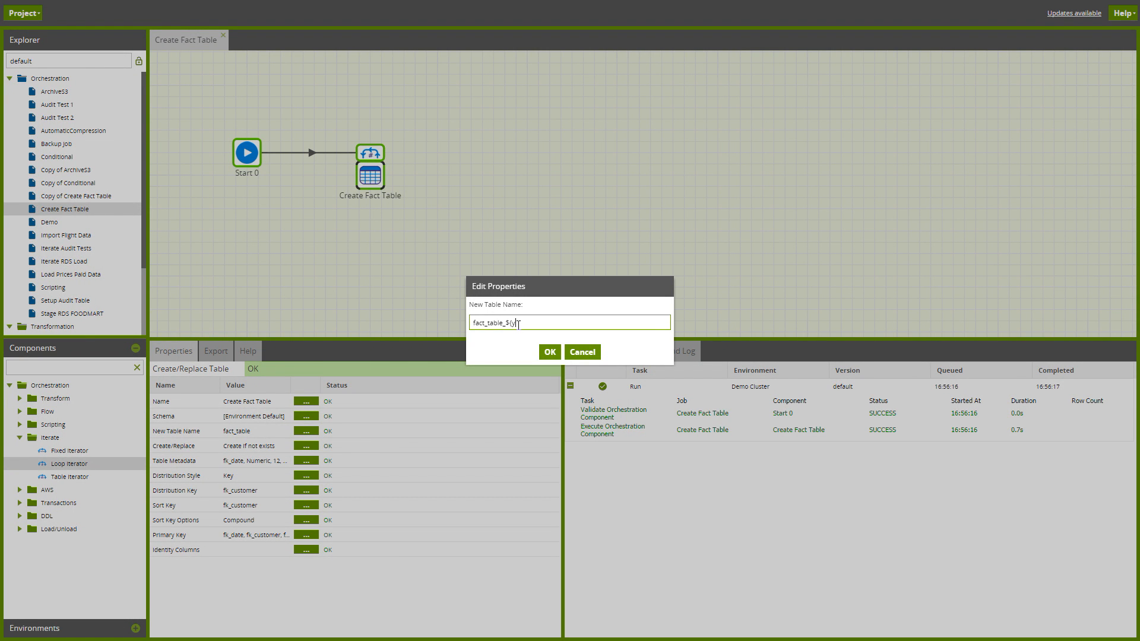
text(ear})
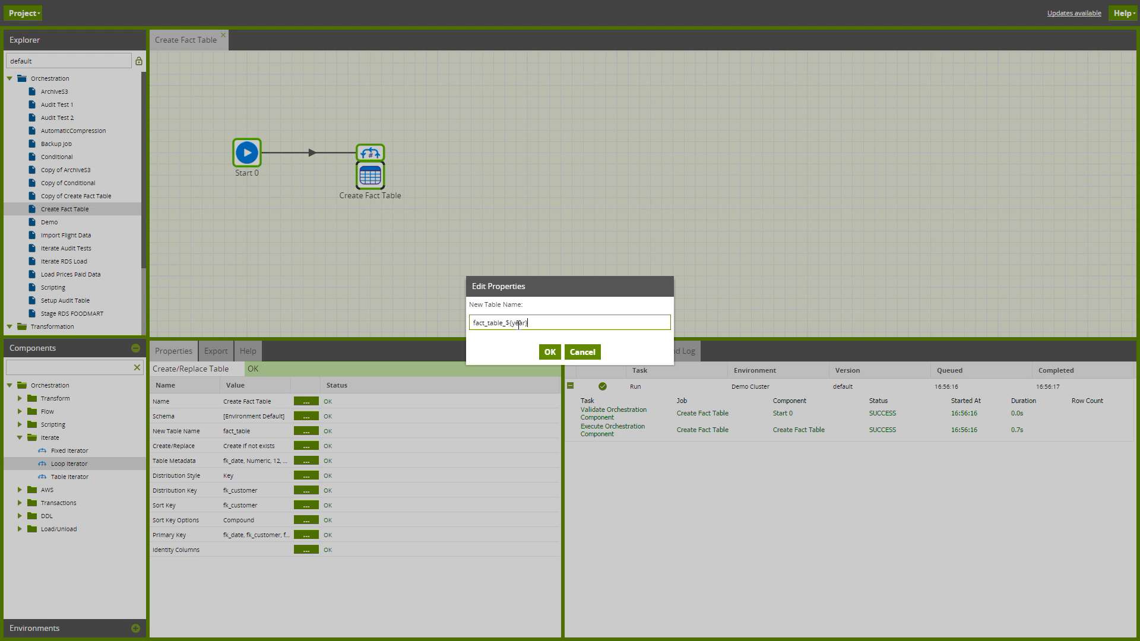
double_click(515, 322)
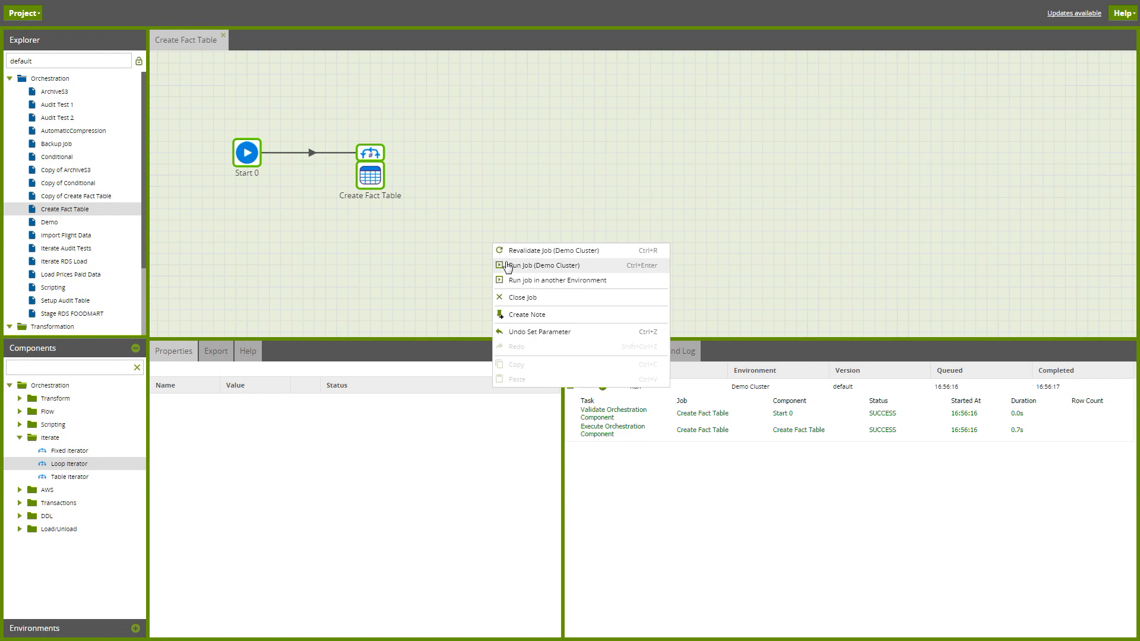
Step: Run the looped Create Fact Table job on Demo Cluster
click(537, 265)
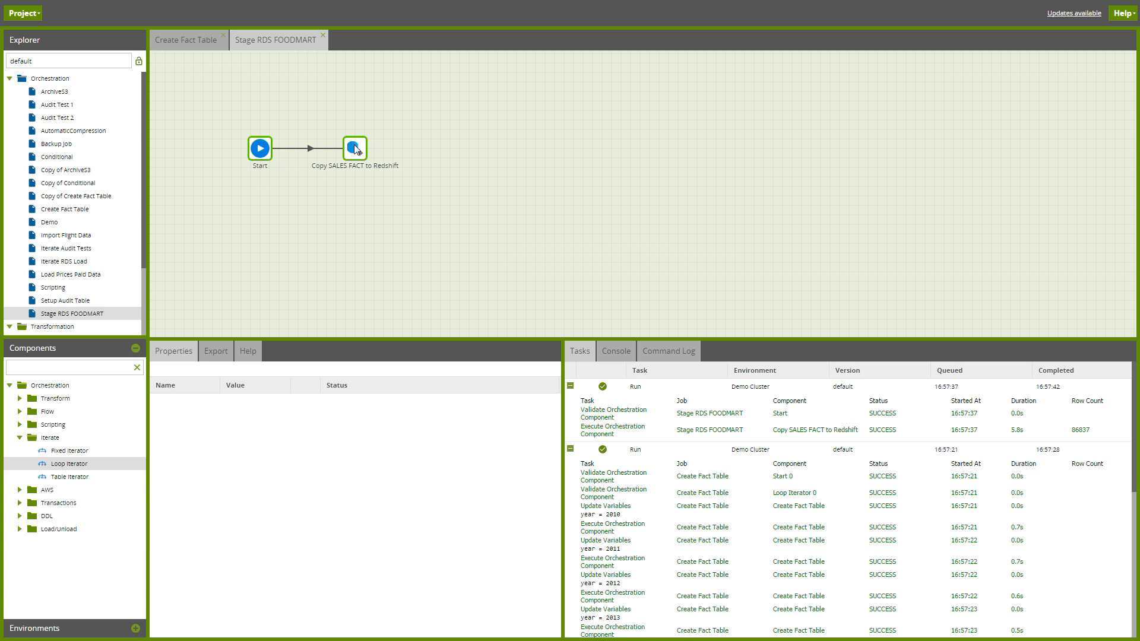
Step: Wrap Copy SALES FACT to Redshift in a Fixed Iterator over target_tbl and query
click(353, 147)
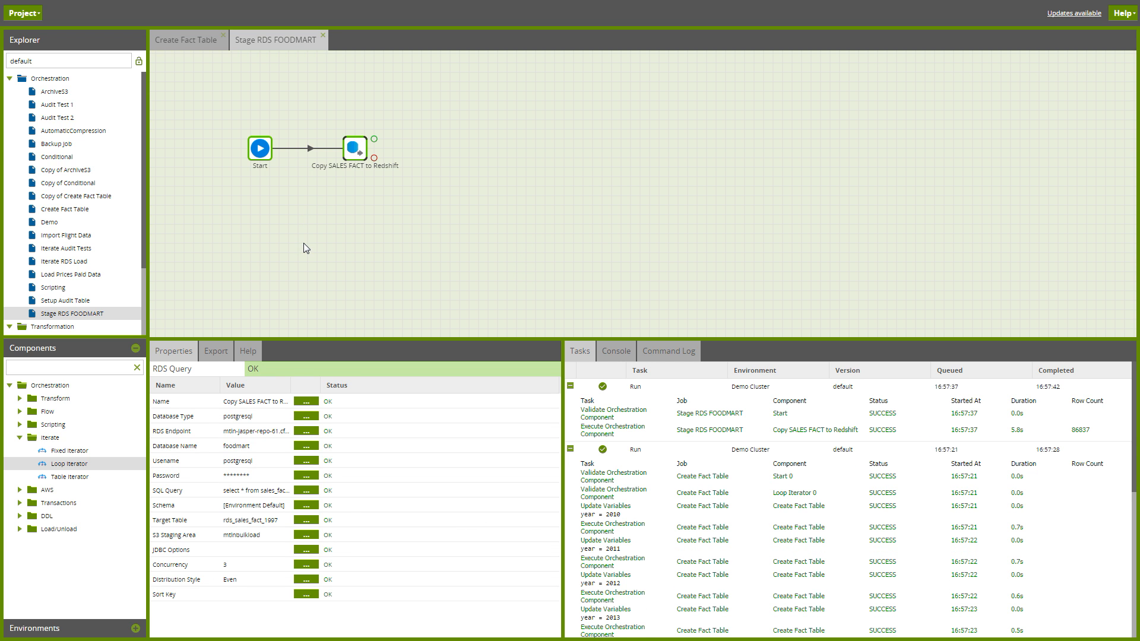
mouse_move(186, 331)
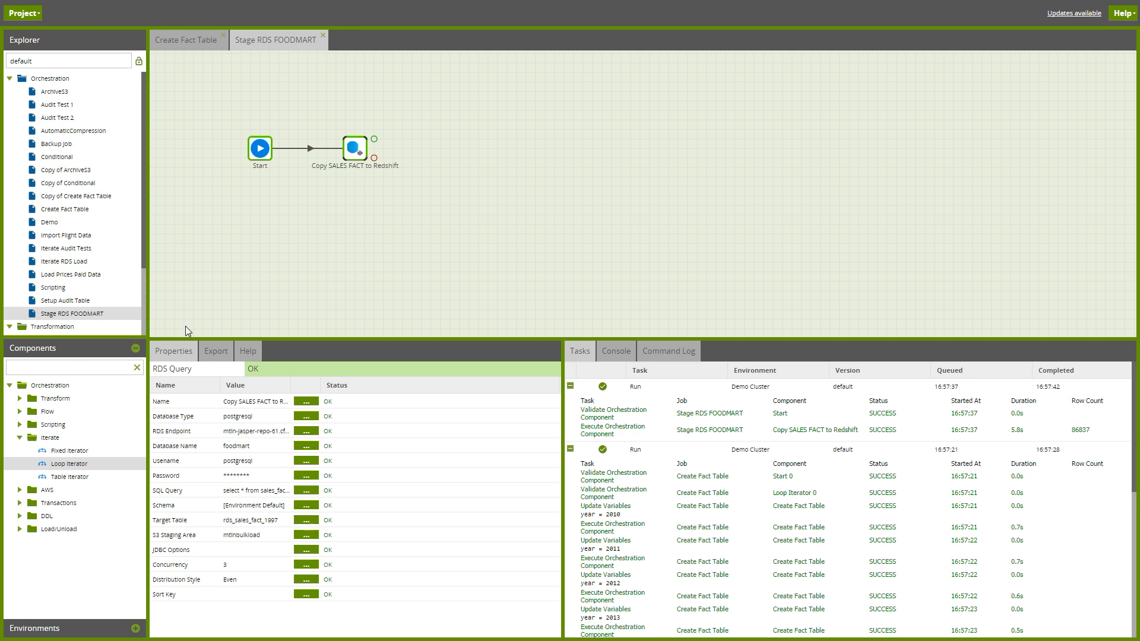
mouse_move(68, 451)
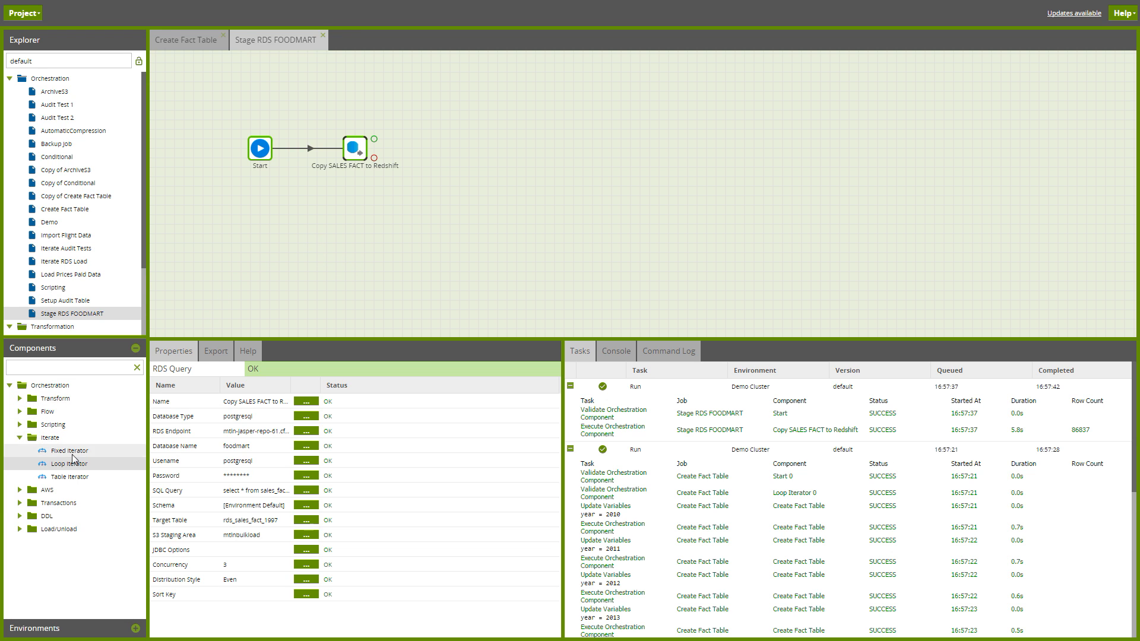
click(354, 147)
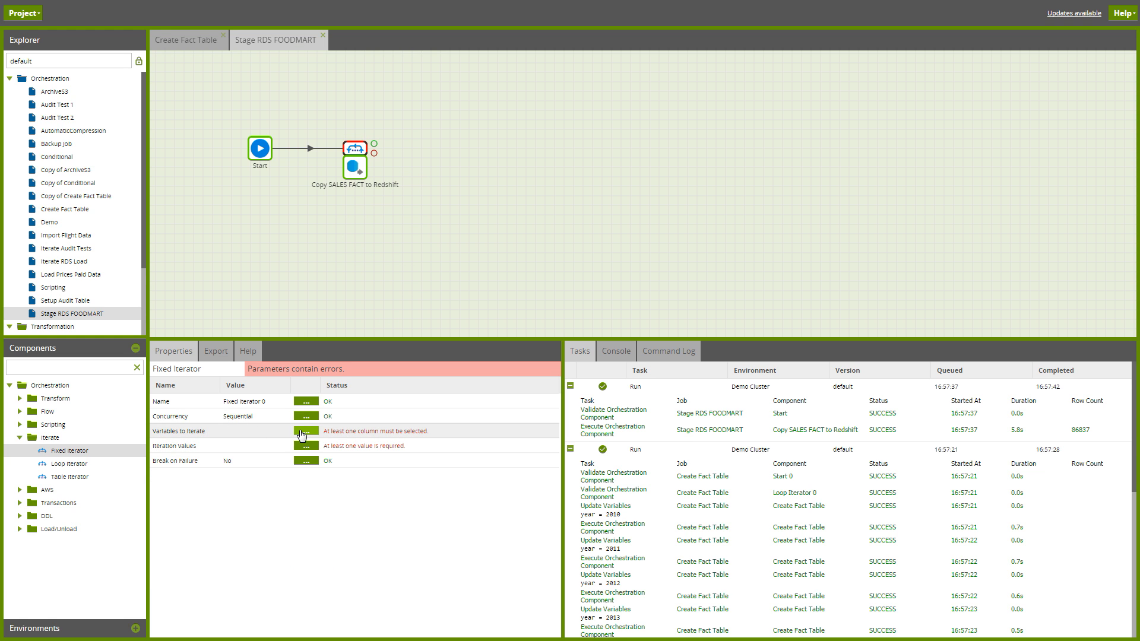
click(306, 429)
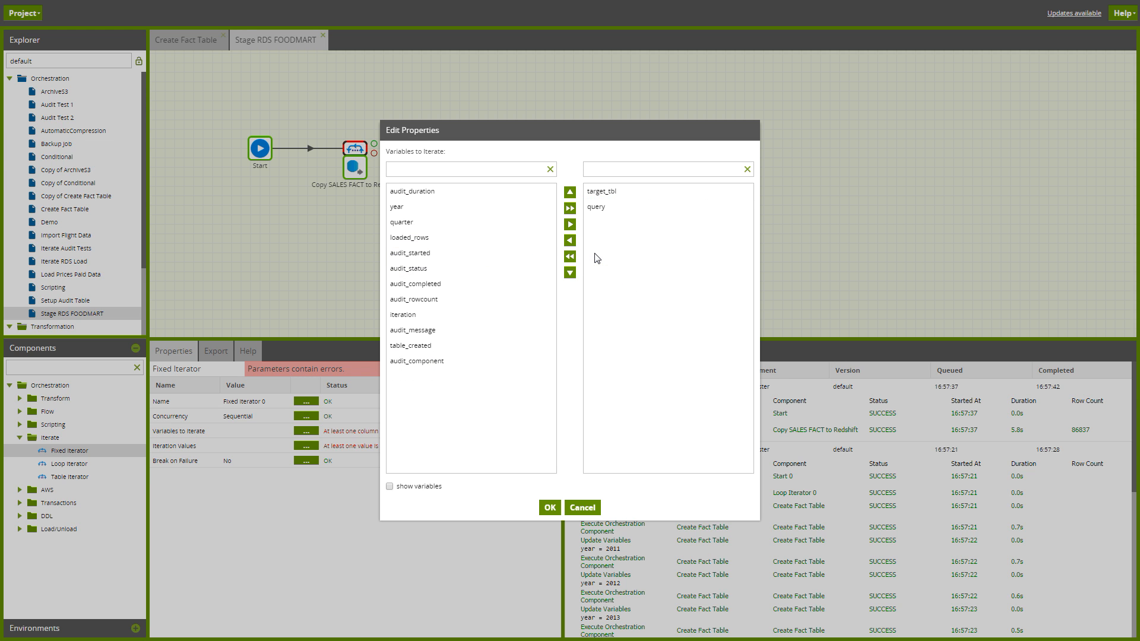
click(550, 507)
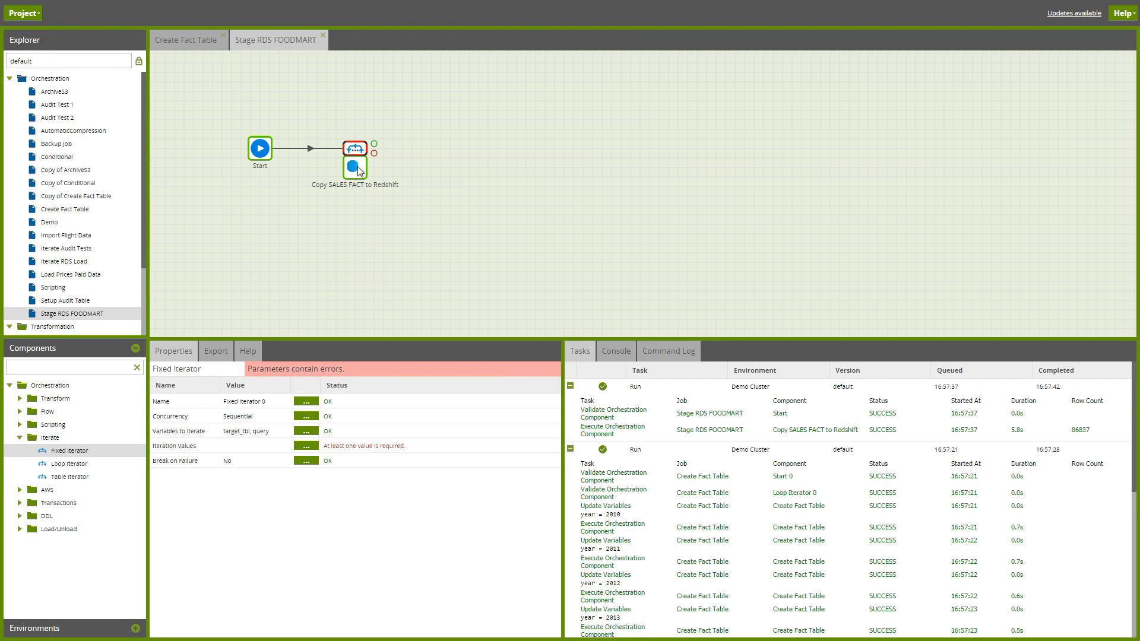
Step: Check the RDS query component's current SQL without changing it
click(353, 166)
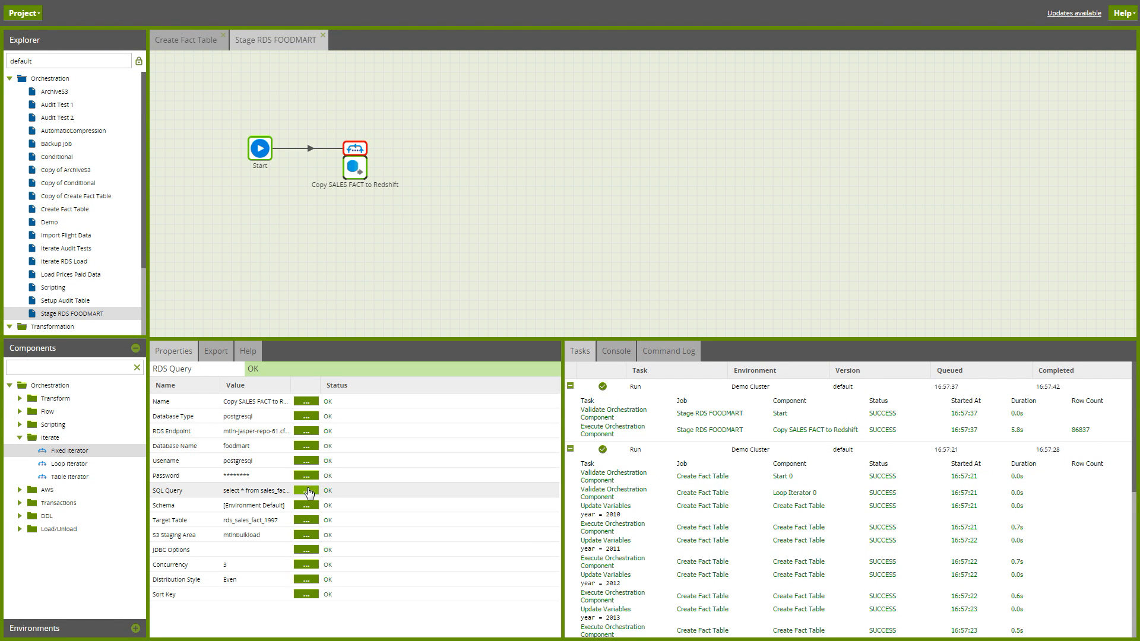
click(305, 490)
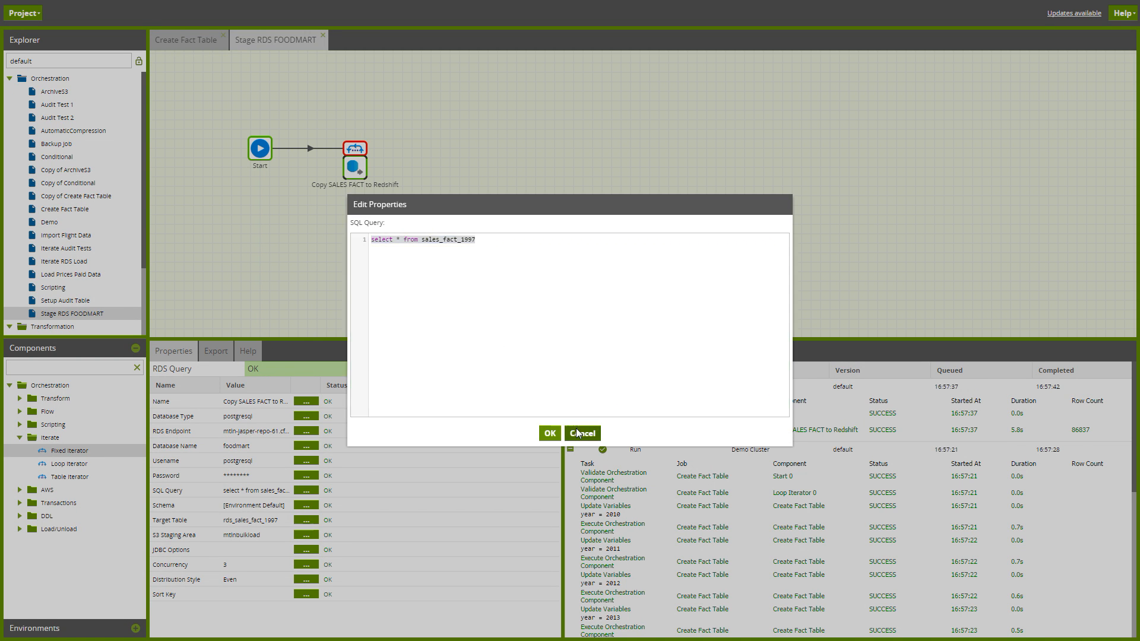
click(581, 433)
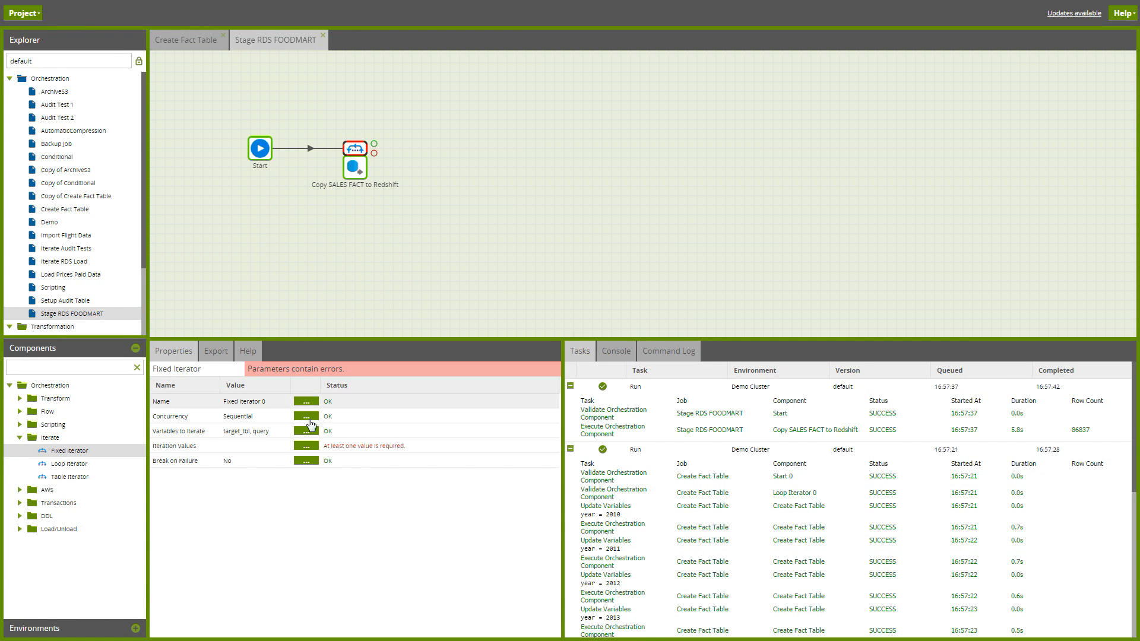
Step: Add iteration row rds_sales_fact_1997 with query select * from sales_fact_1997
click(305, 445)
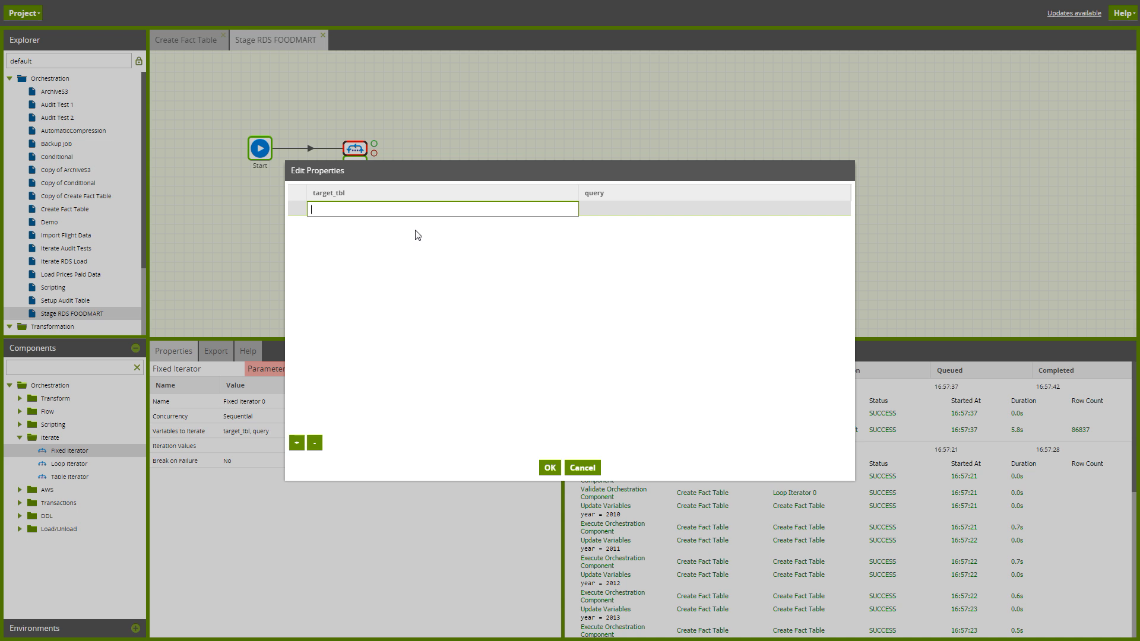
text(rds_sales_fact_1997)
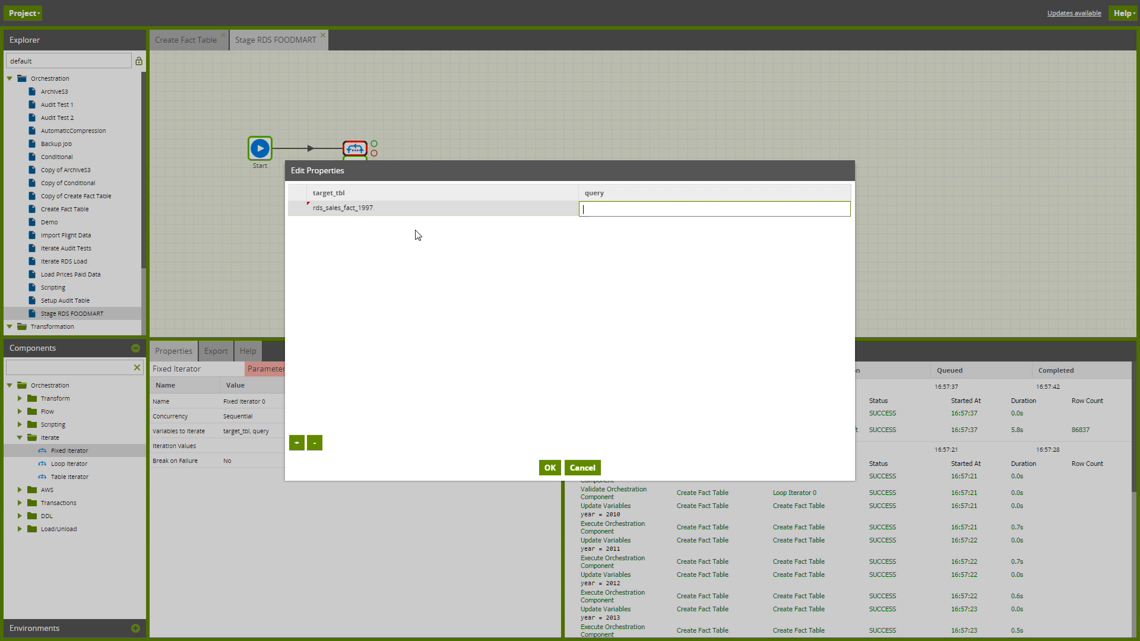
text(select * from sales_fact_1997)
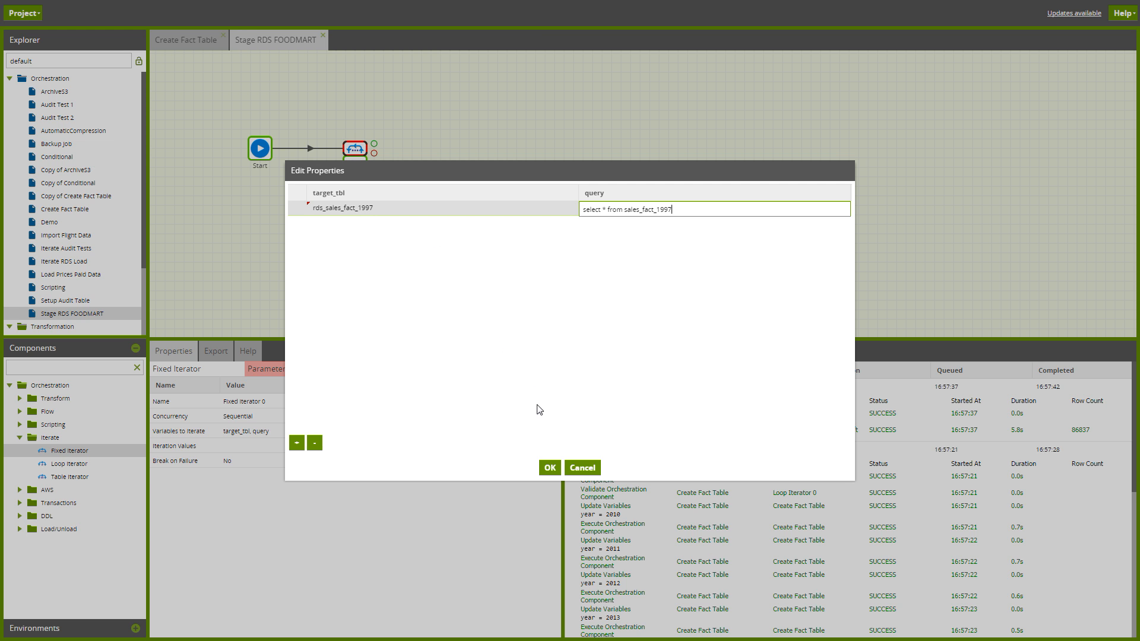
mouse_move(550, 468)
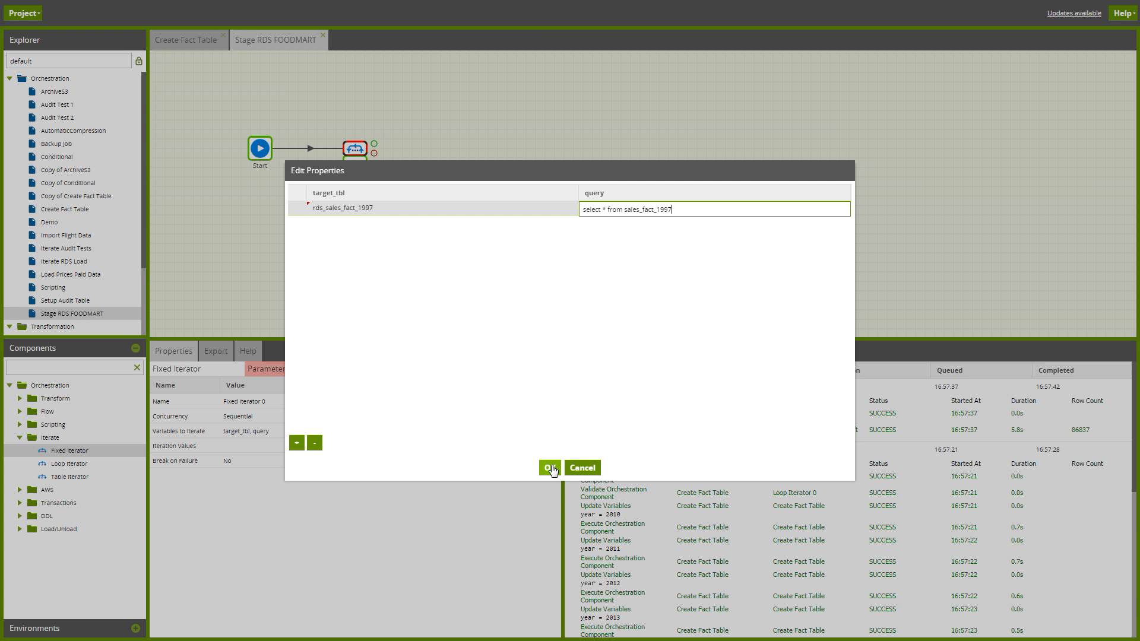
click(549, 467)
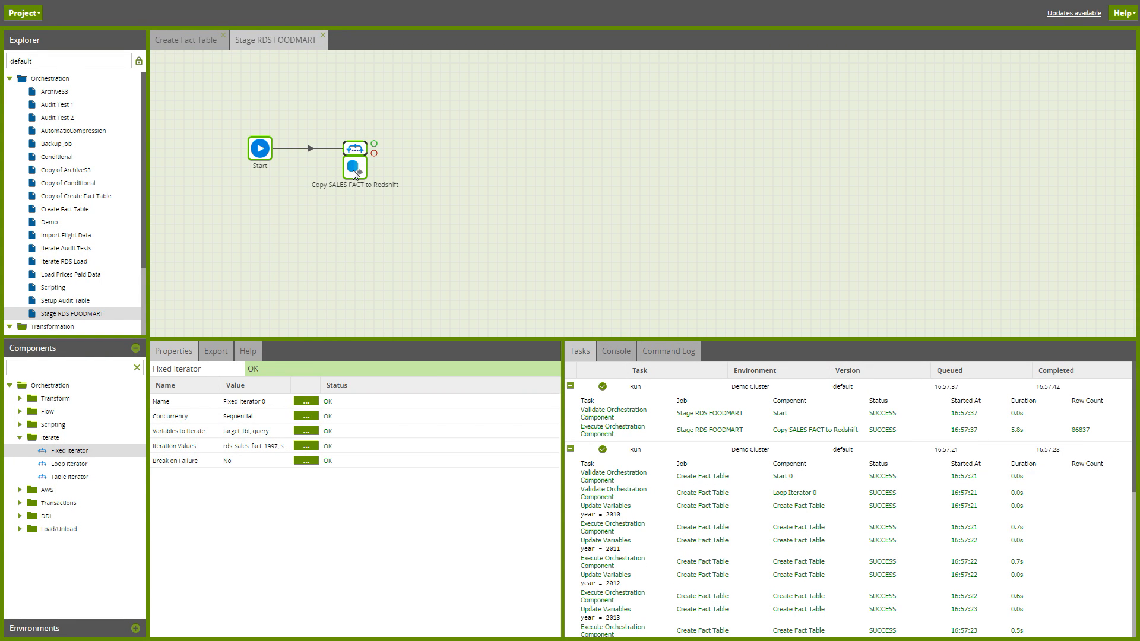
Step: Set the RDS query component's Target Table to ${target_tbl}
click(354, 168)
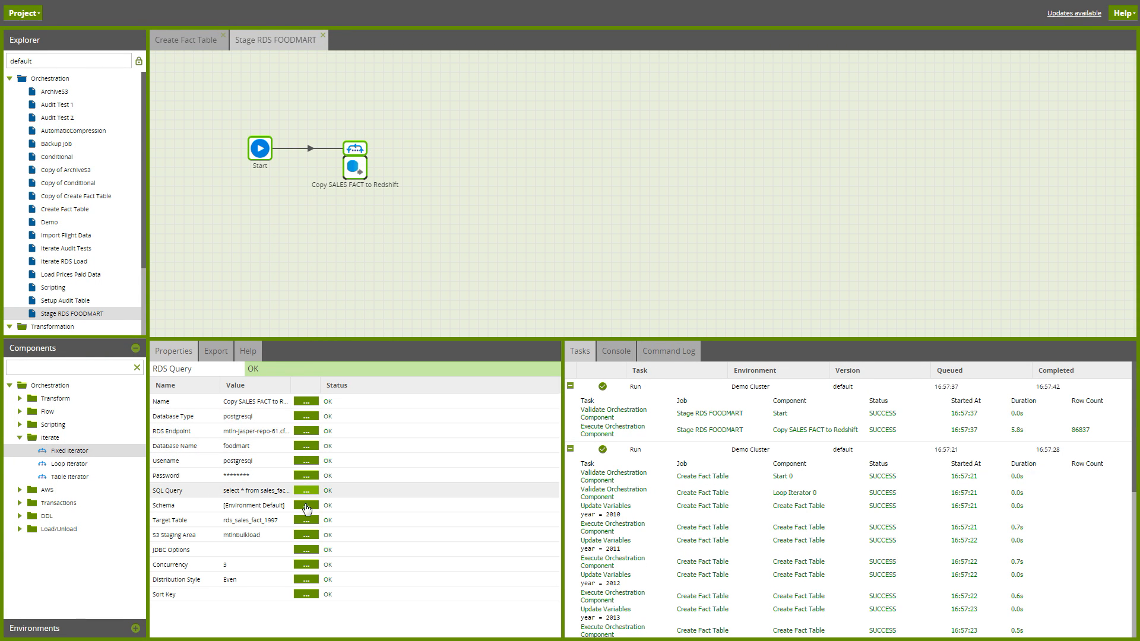
click(305, 520)
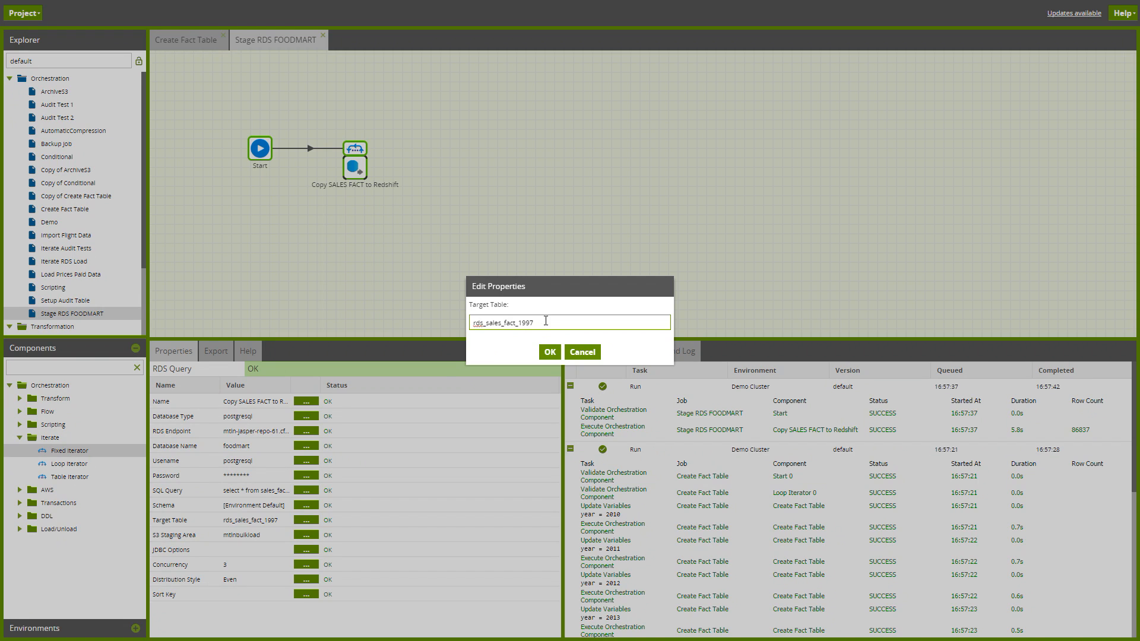
text(s)
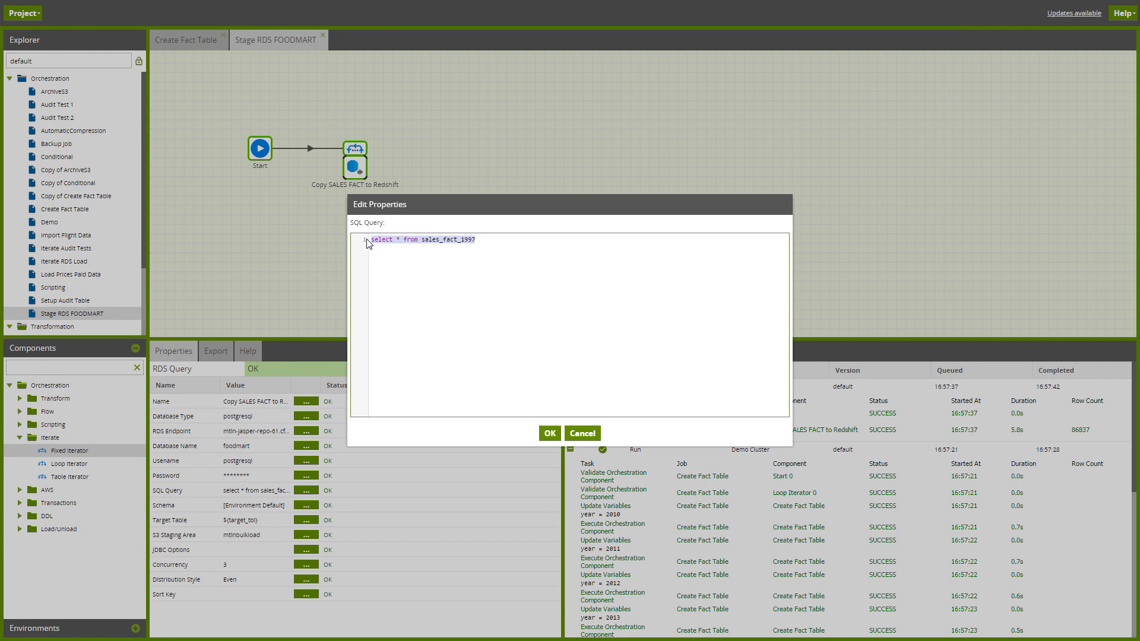
Step: Set the SQL Query to ${query} and run the job on Demo Cluster
text(${query})
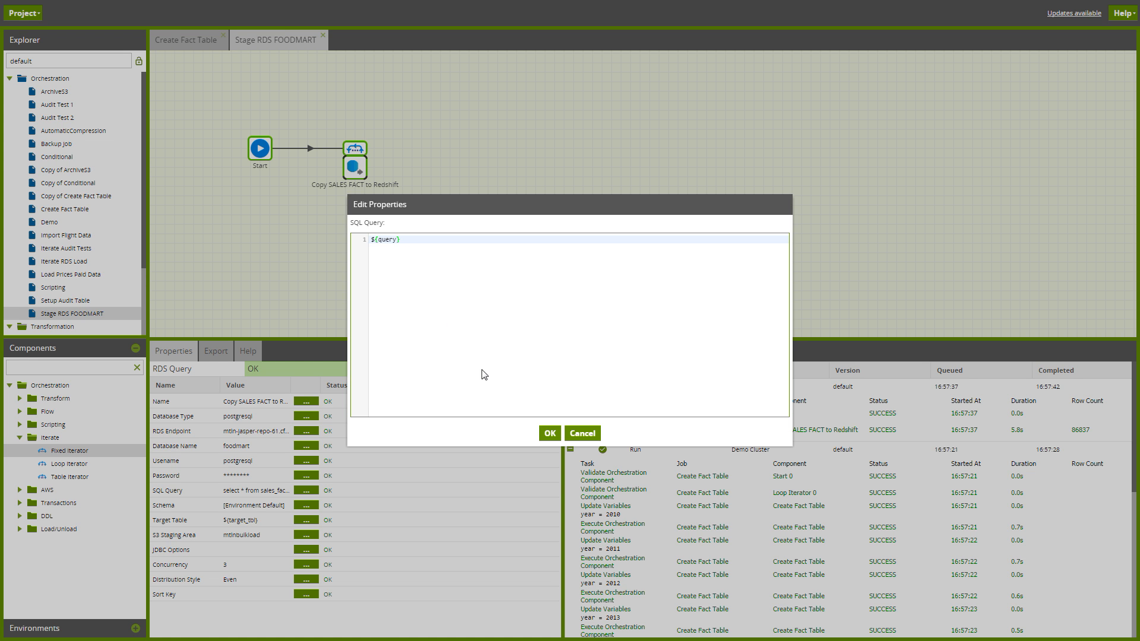
click(549, 434)
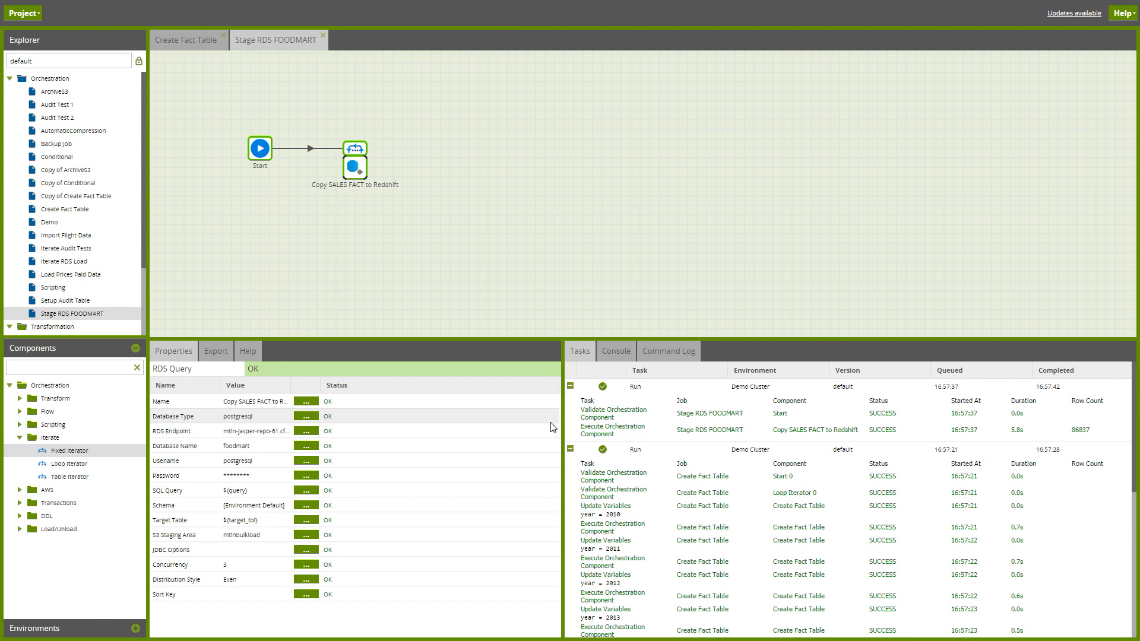
right_click(355, 168)
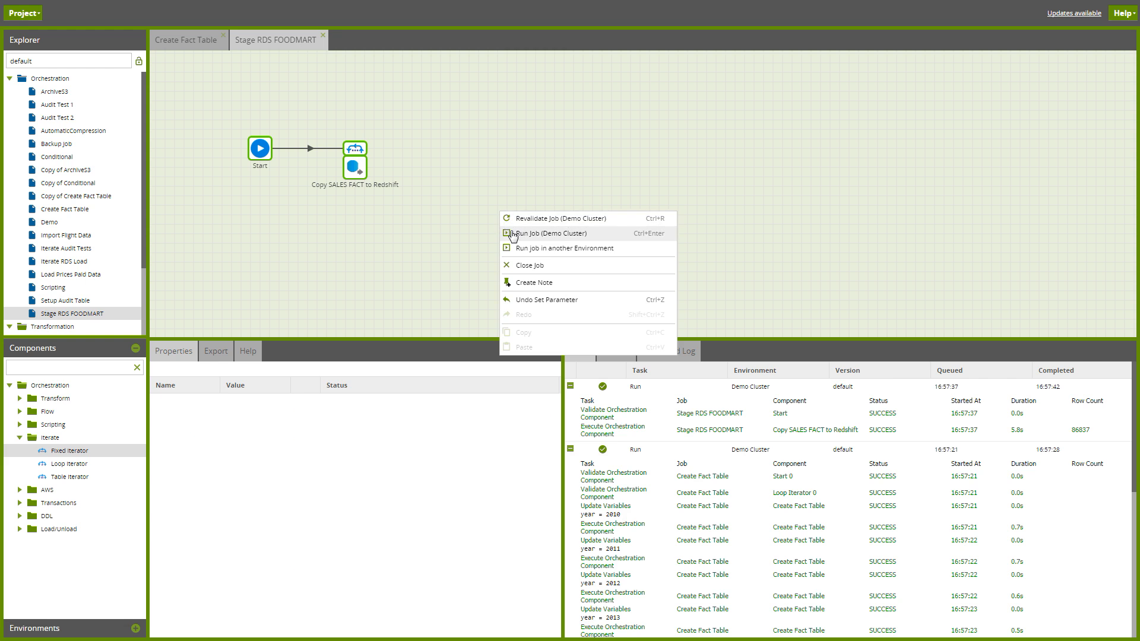
click(541, 233)
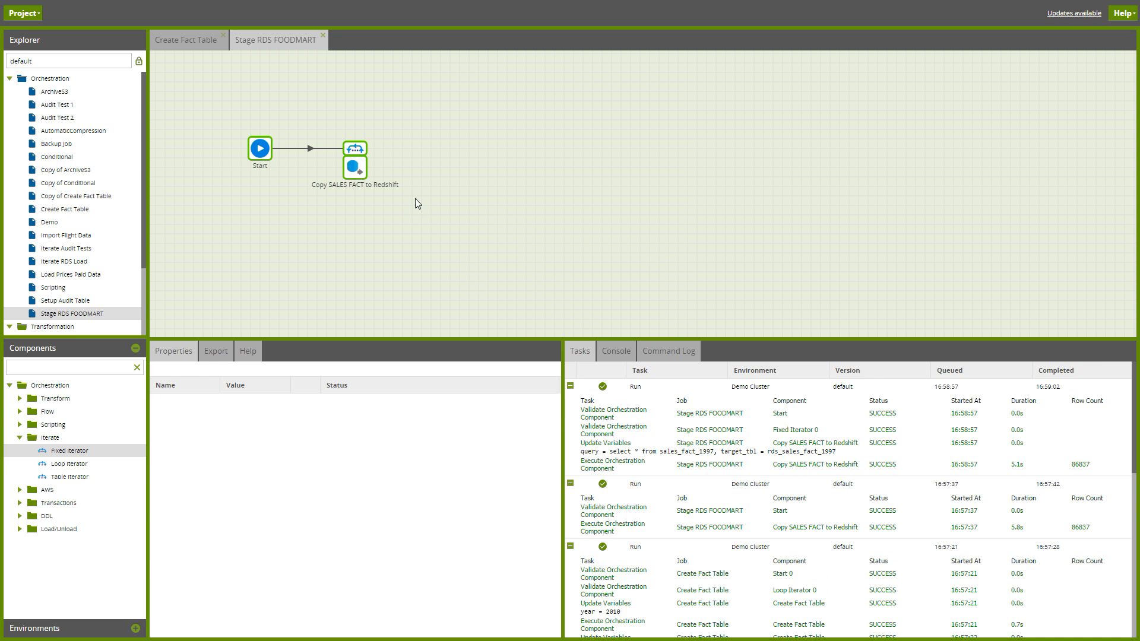
Step: Add a second iteration row rds_sales_fact_1998 to the Fixed Iterator's values
click(354, 147)
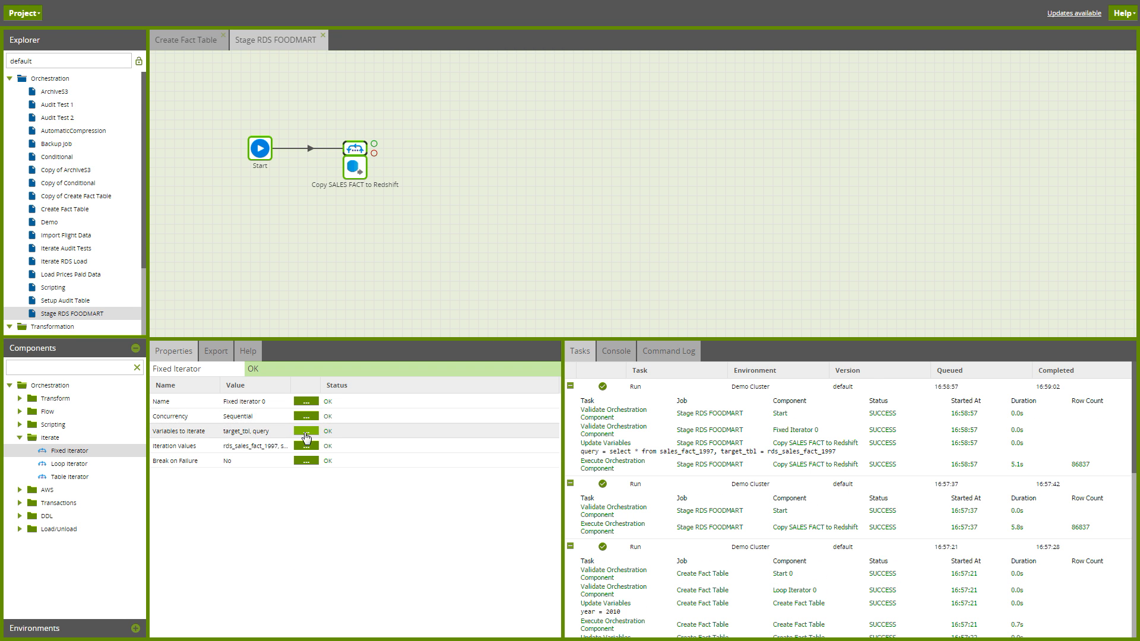
click(305, 431)
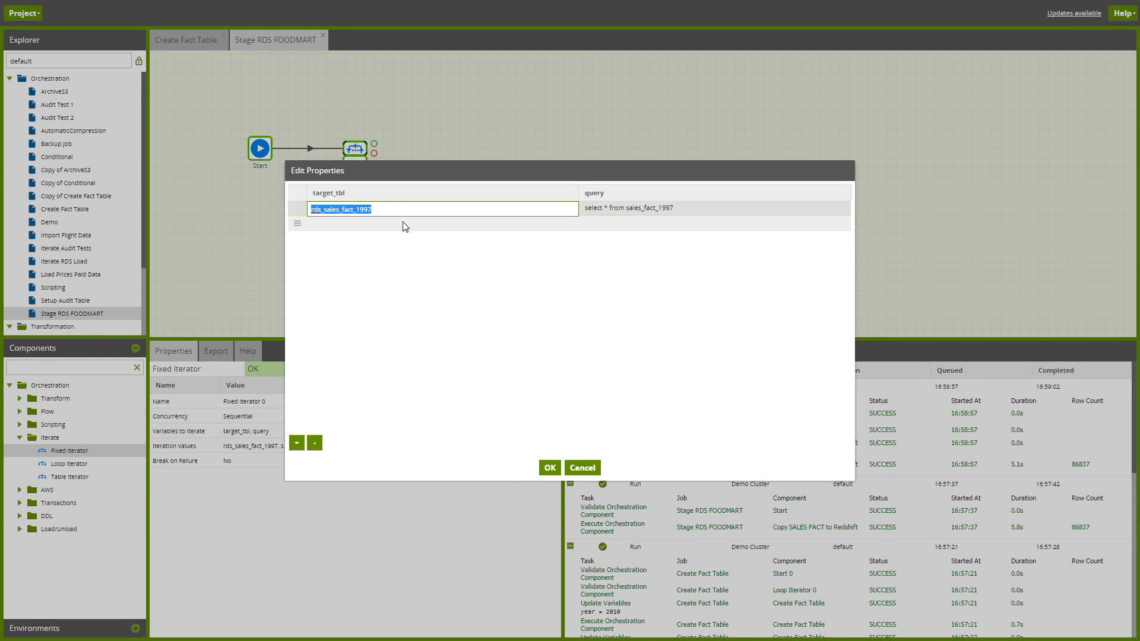
text(rds_sales_fact_1998)
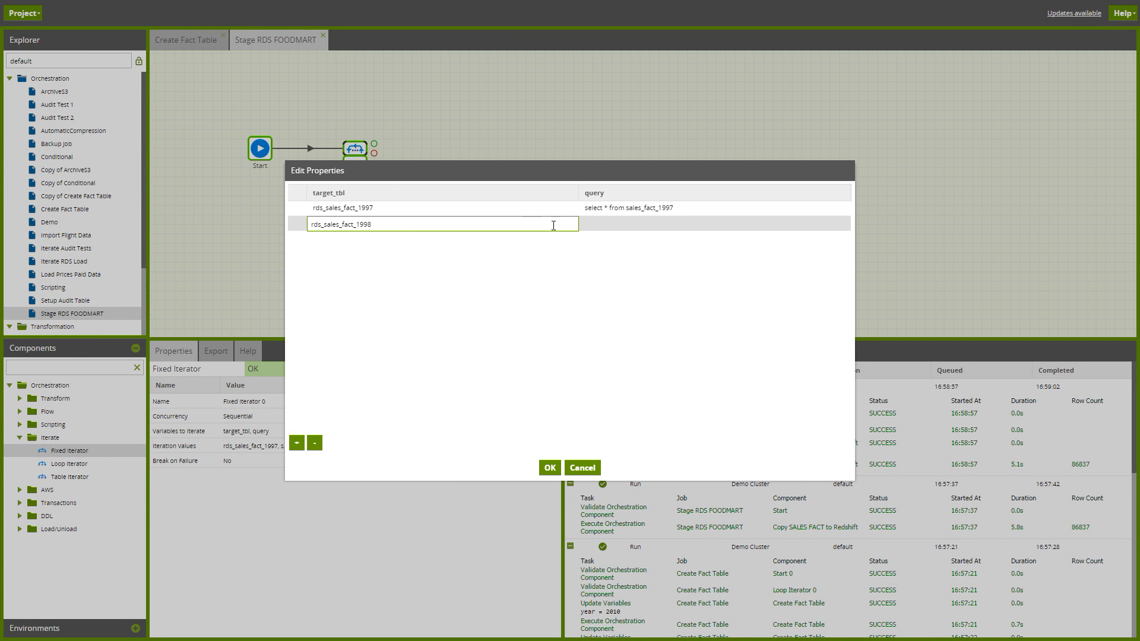
text(select * from sales_fact_1997)
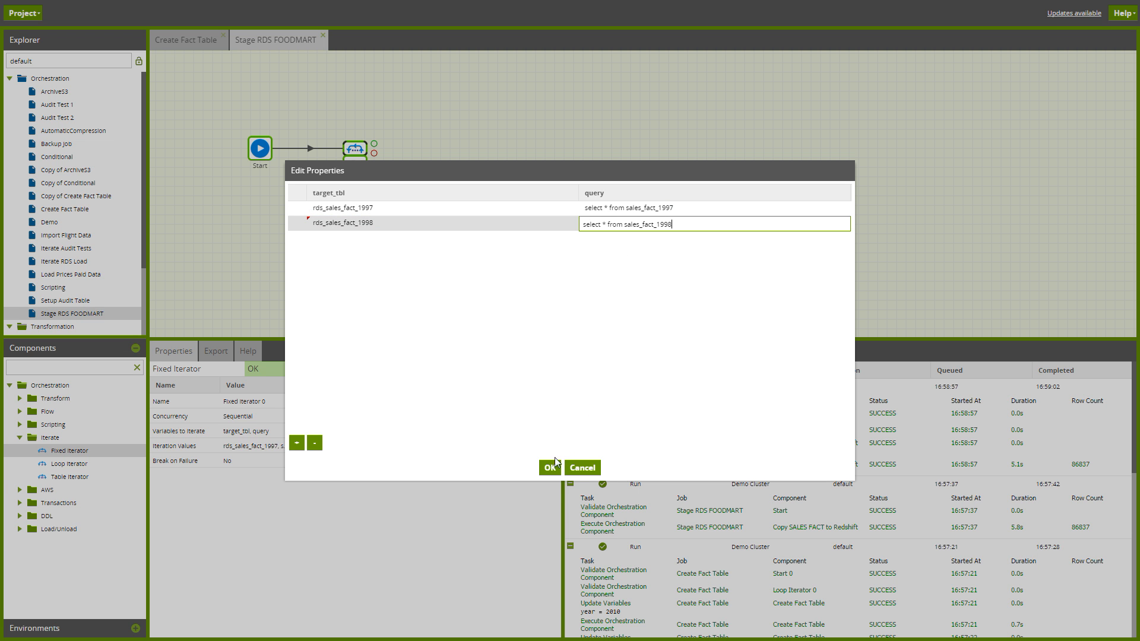
click(550, 467)
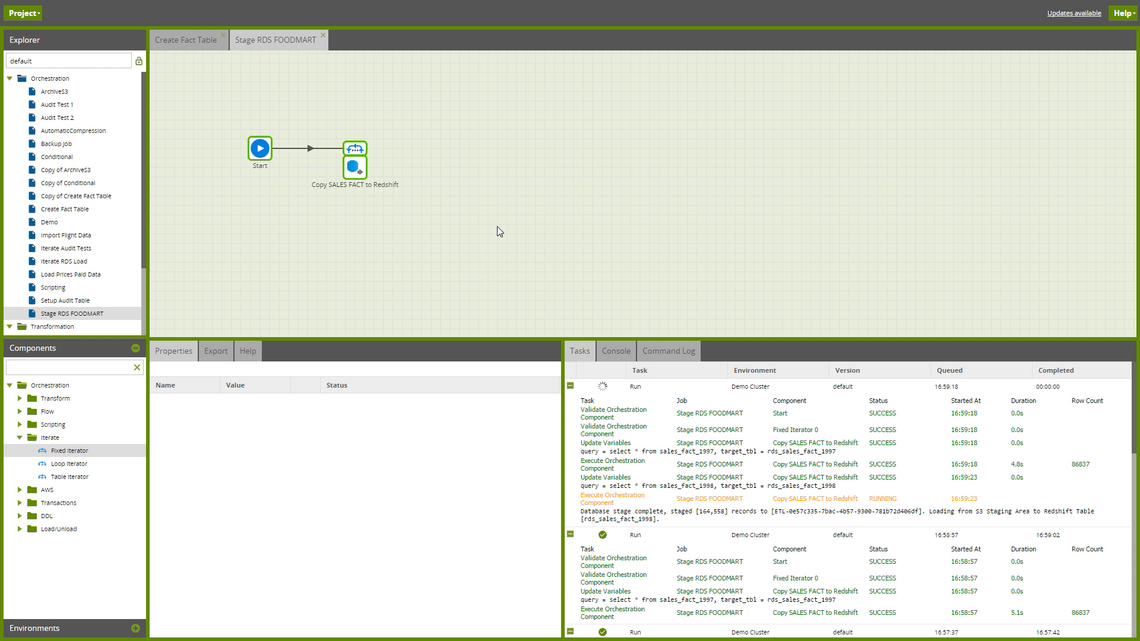
mouse_move(356, 150)
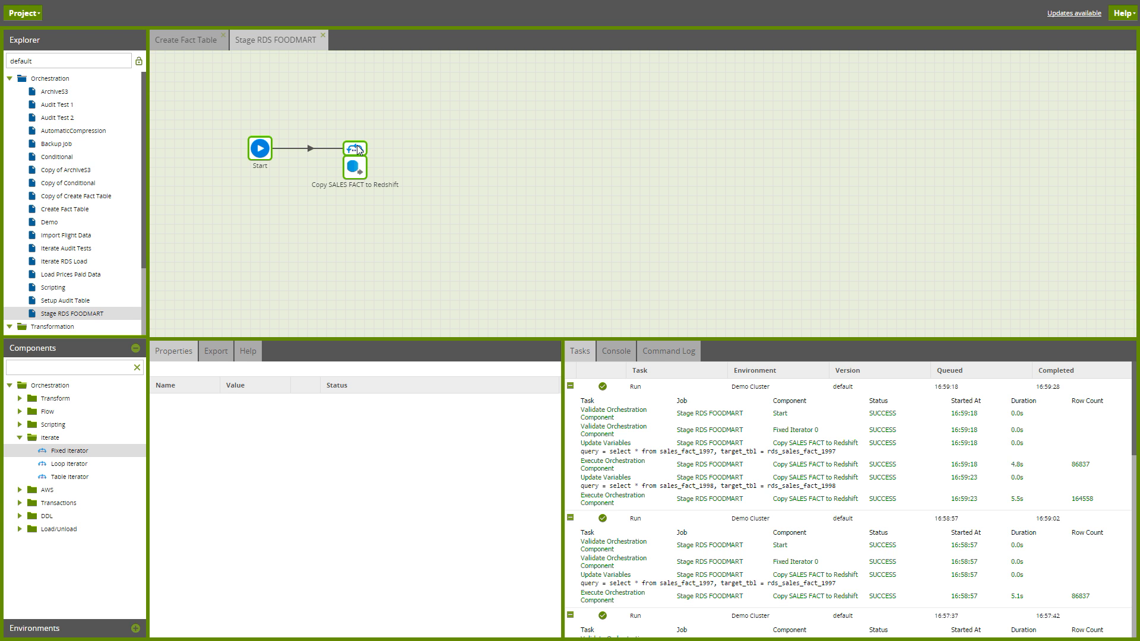
Step: Switch the Fixed Iterator's Concurrency from Sequential to Concurrent
click(355, 150)
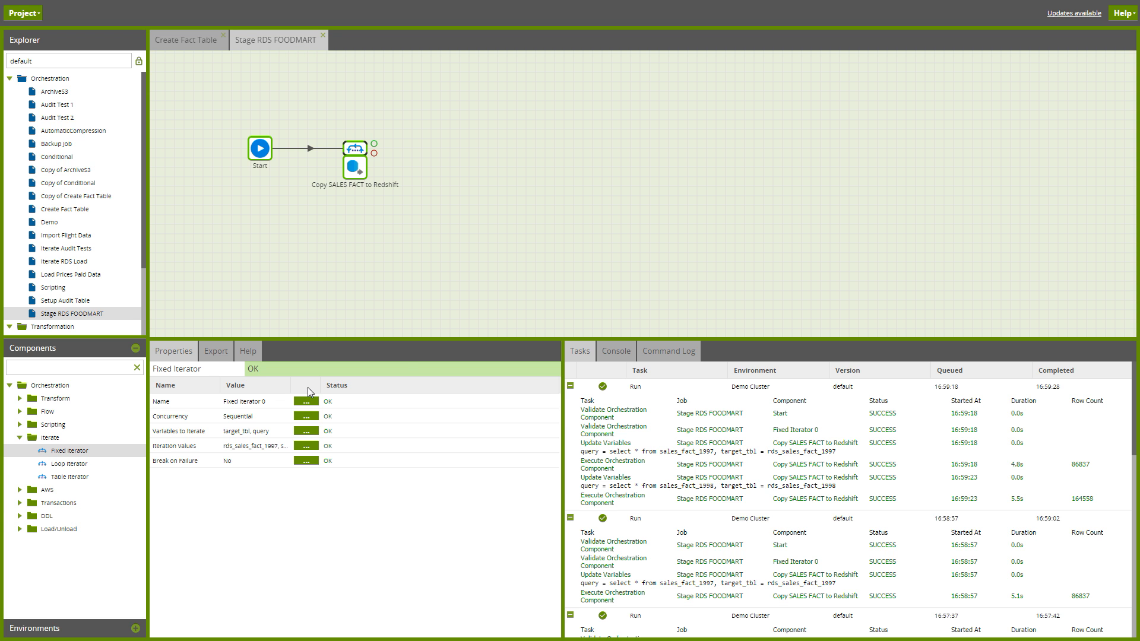
click(306, 416)
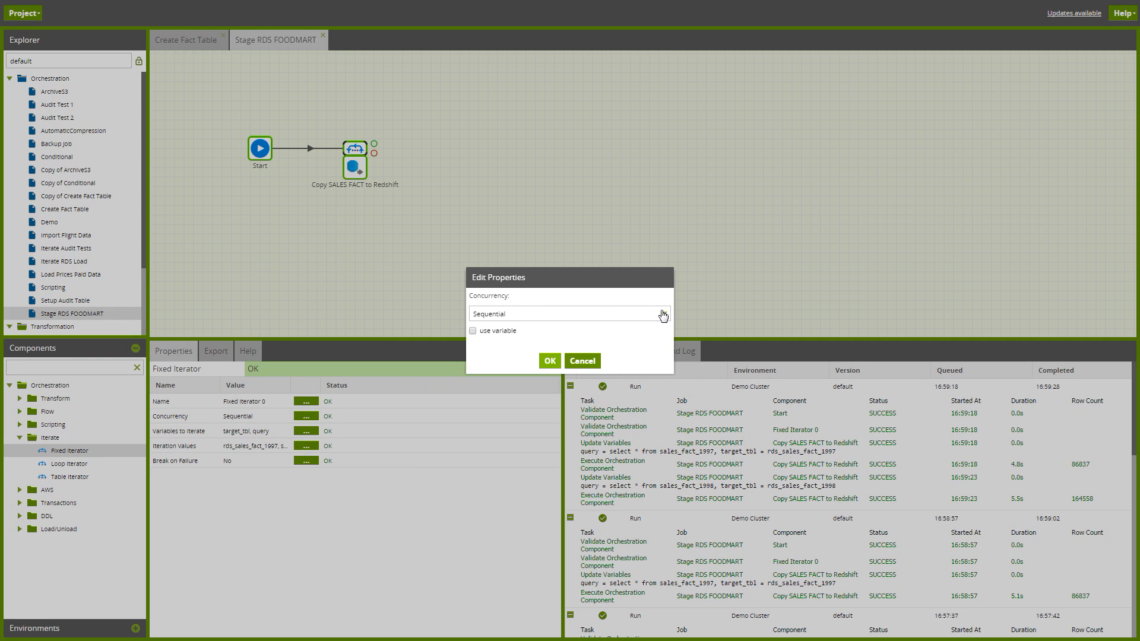
click(569, 313)
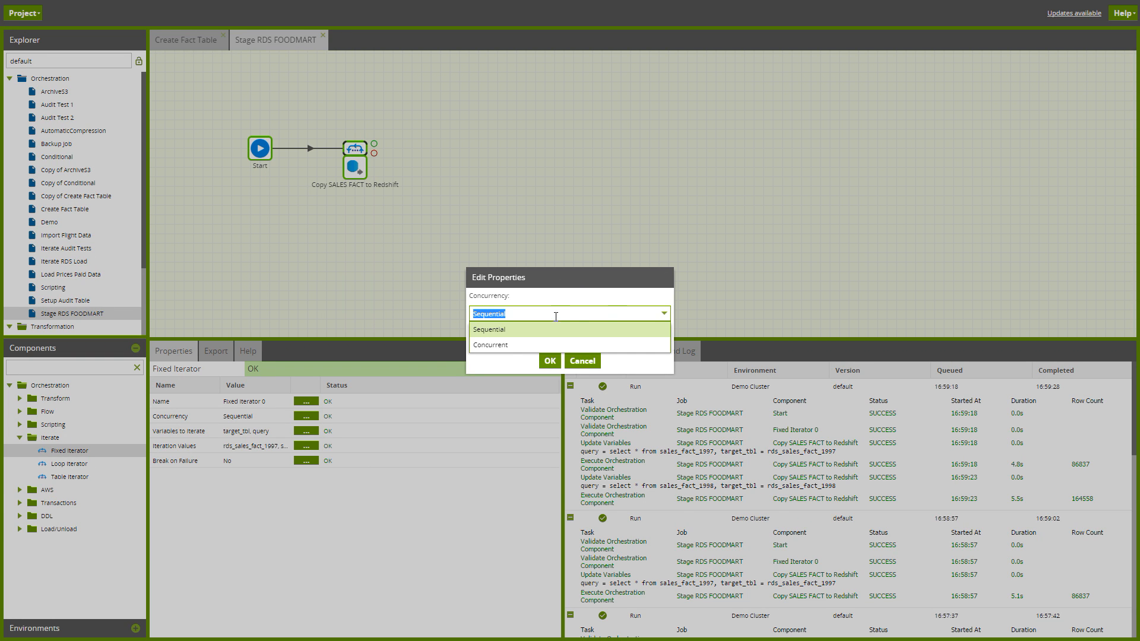
click(490, 344)
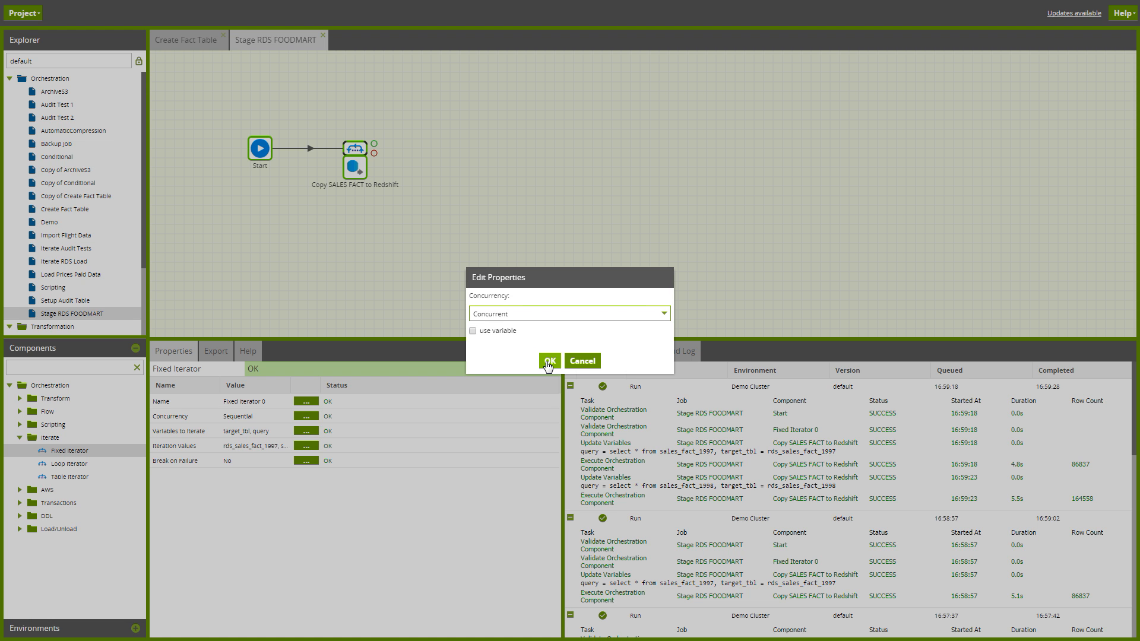
click(550, 360)
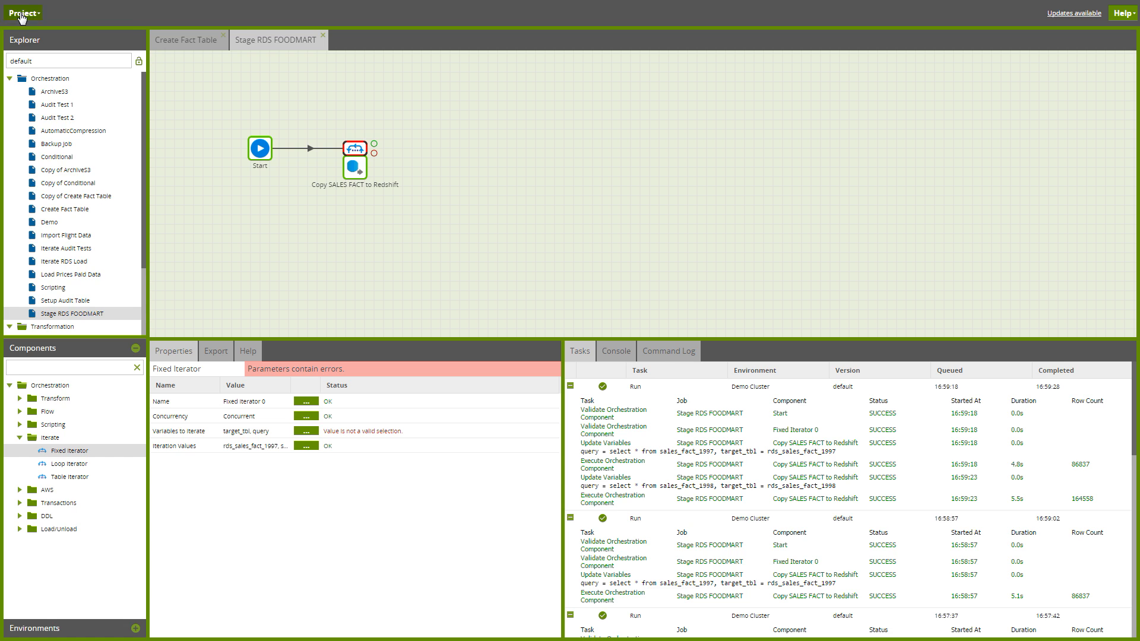
Step: Fix the iterated environment variables, then rerun the staging job on the demo cluster
click(22, 12)
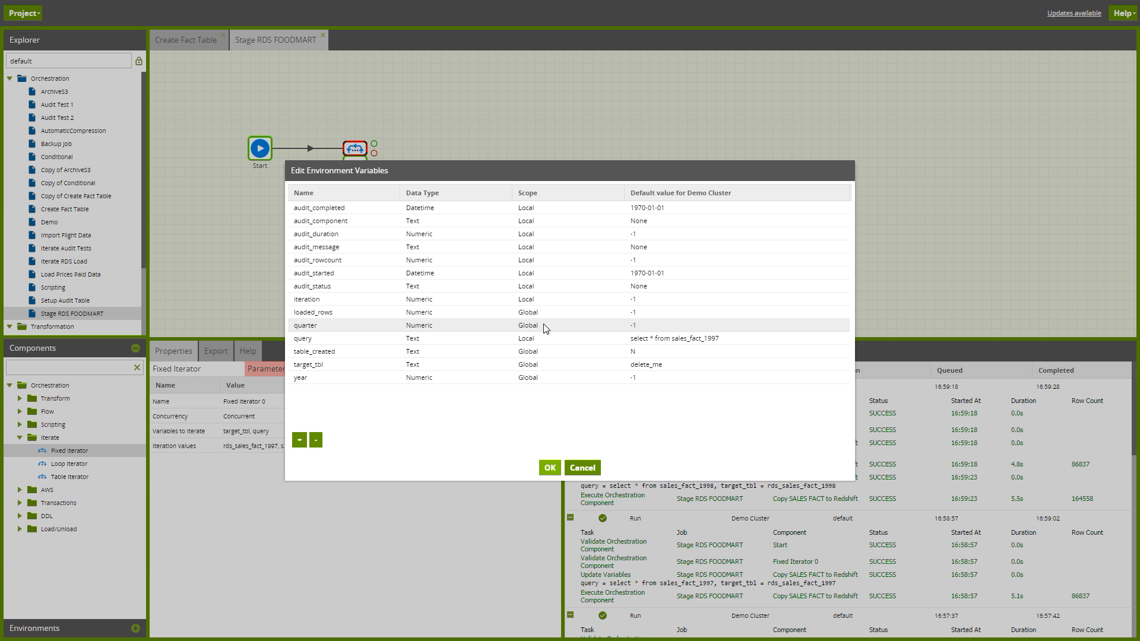
mouse_move(549, 335)
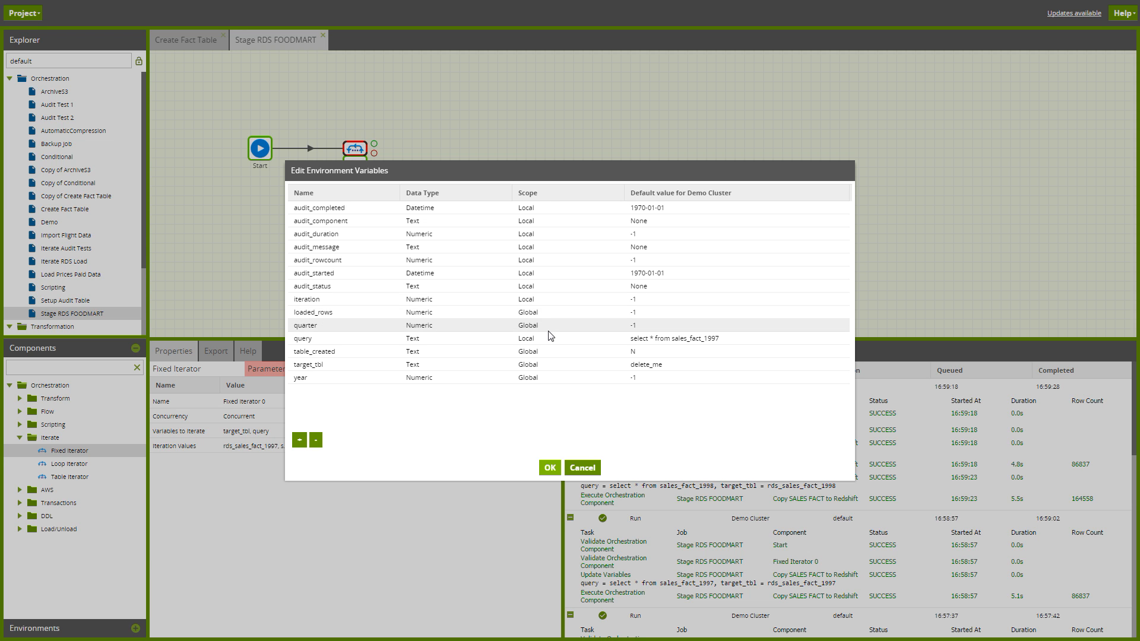
click(565, 365)
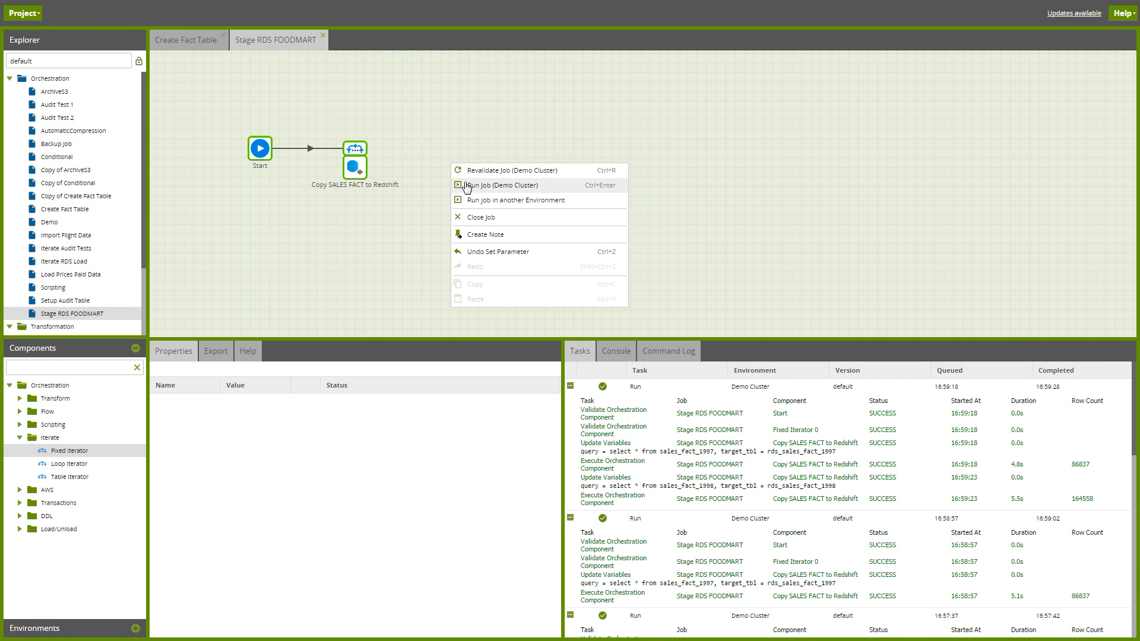
click(494, 186)
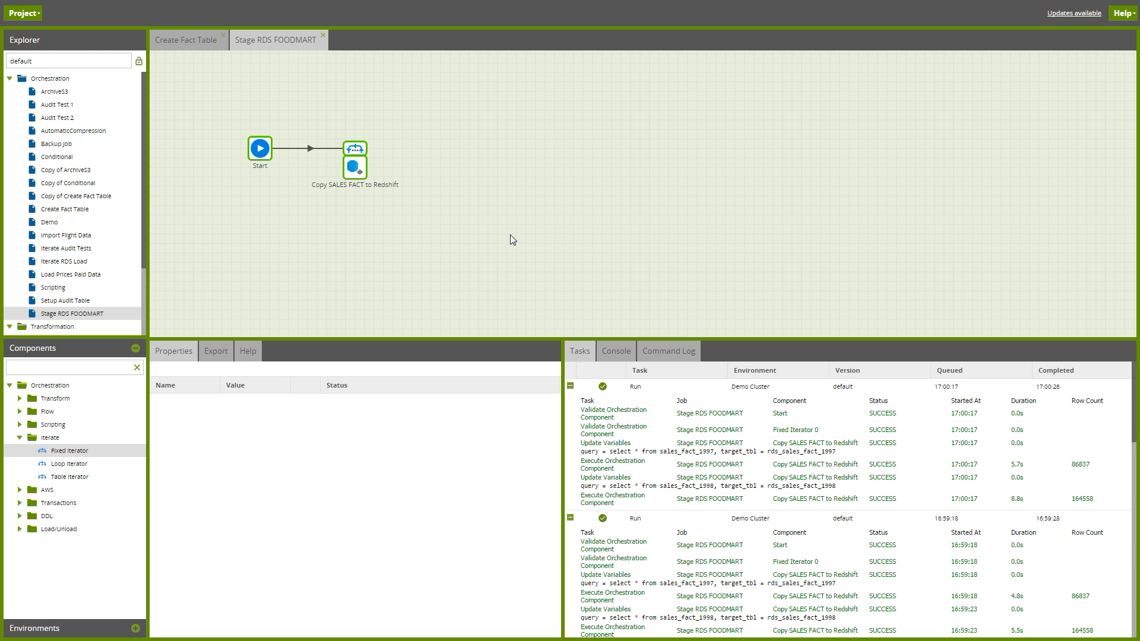
mouse_move(389, 208)
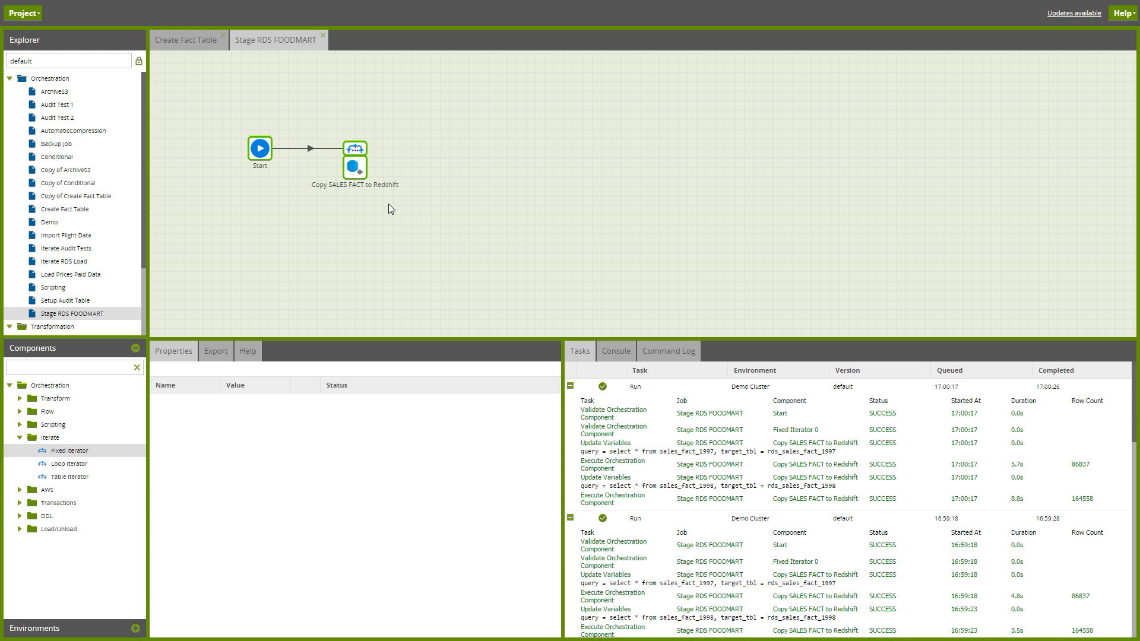
click(355, 147)
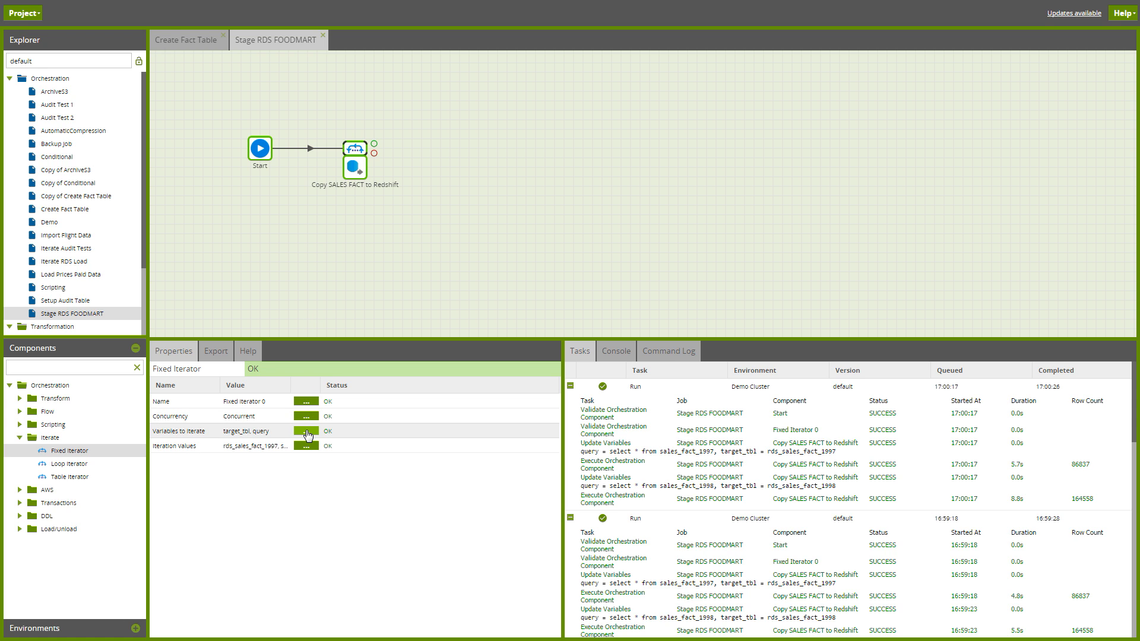
click(305, 430)
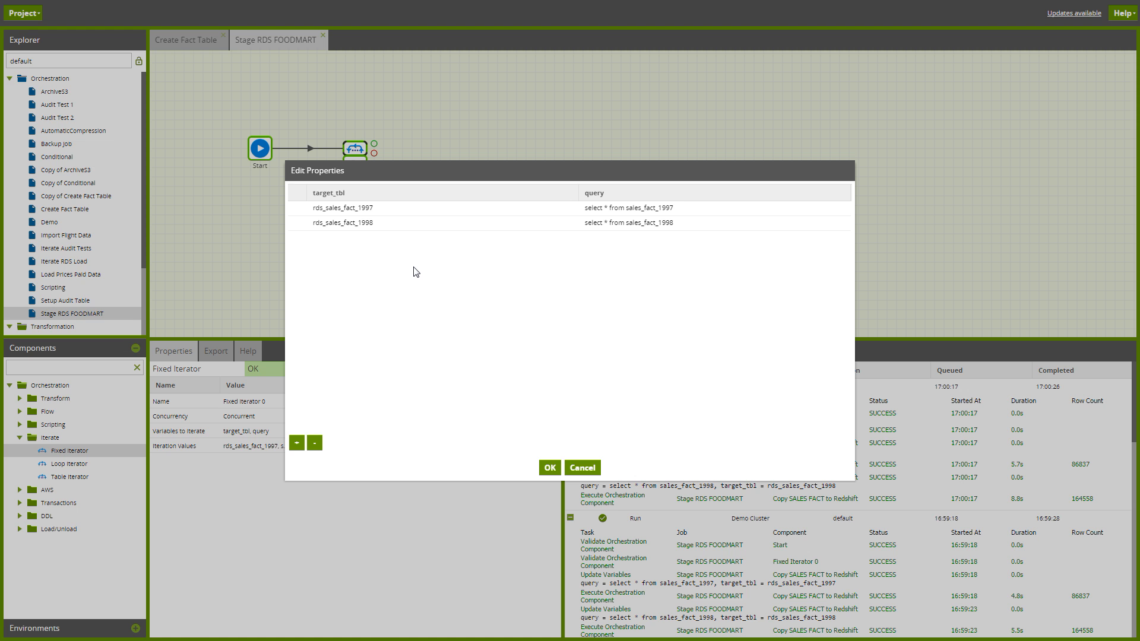
mouse_move(582, 468)
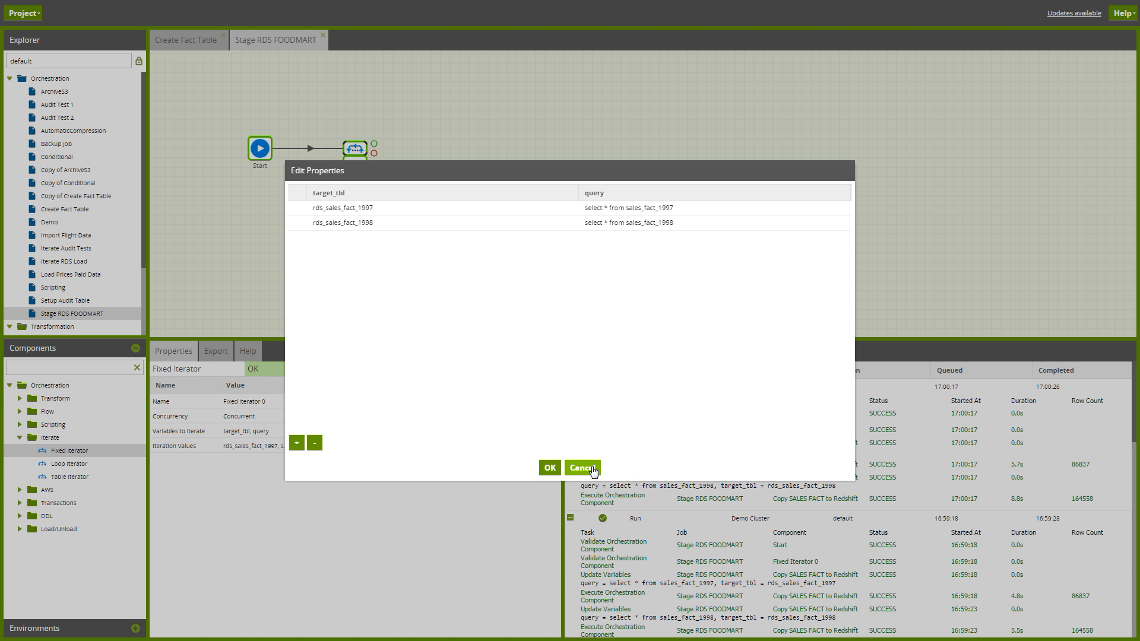
click(581, 467)
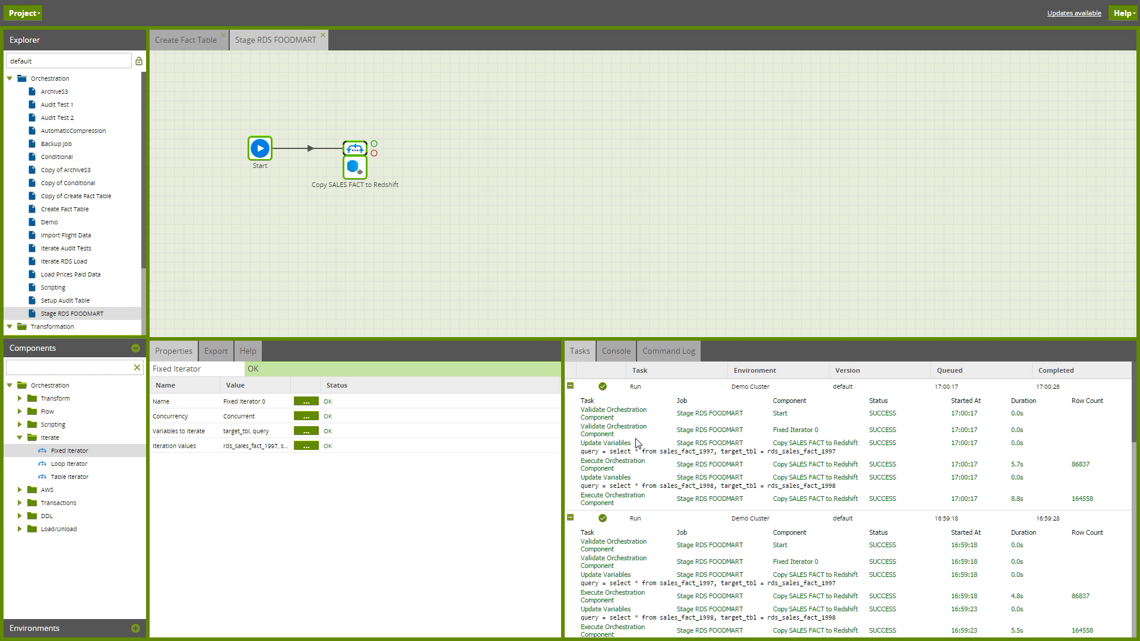
mouse_move(541, 270)
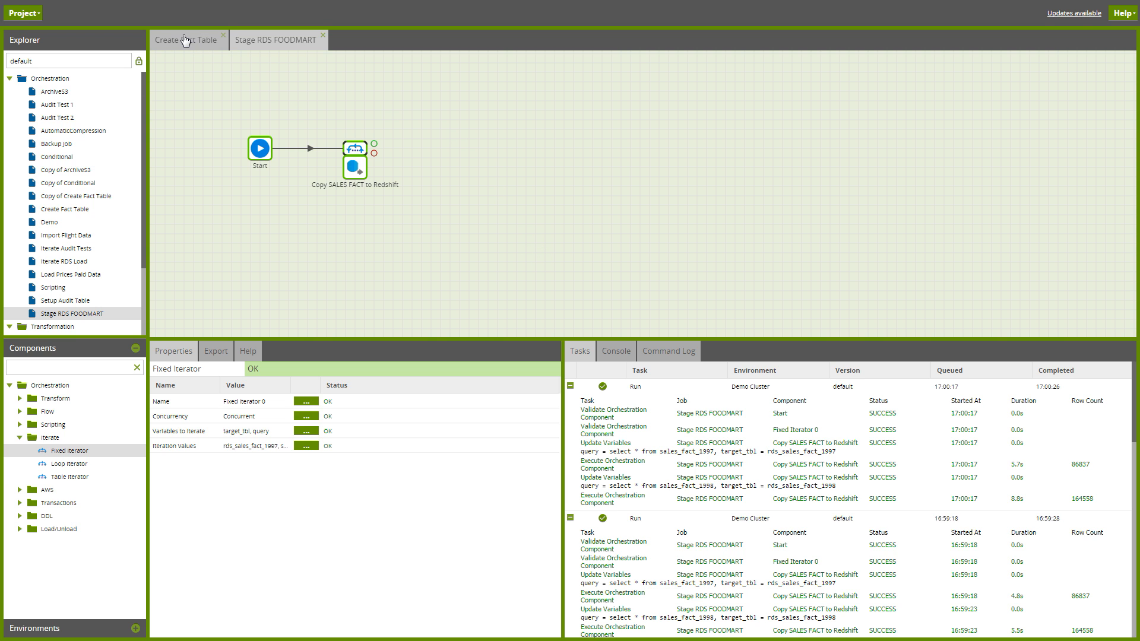
Step: Add a second Loop Iterator to the Create Fact Table job, iterating the quarter variable
click(185, 39)
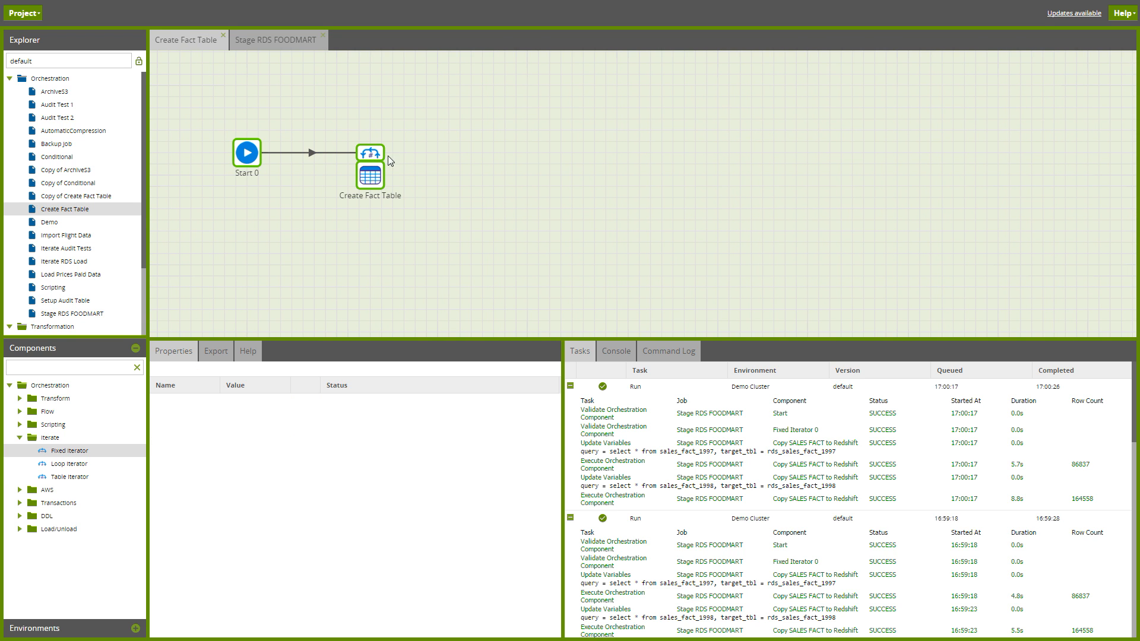
click(369, 154)
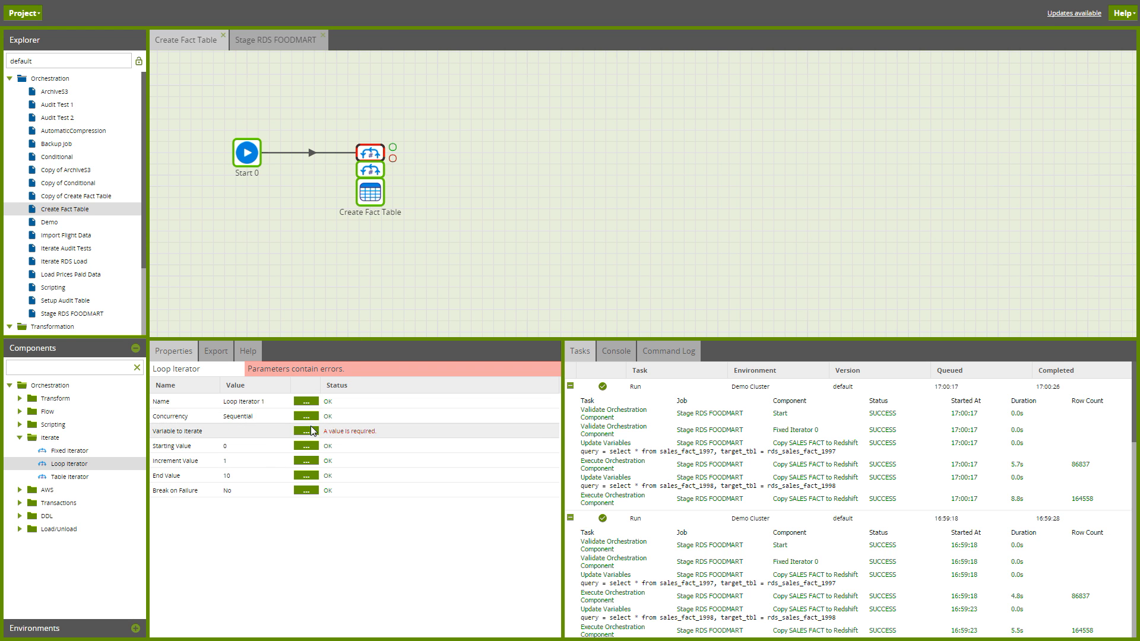
click(305, 430)
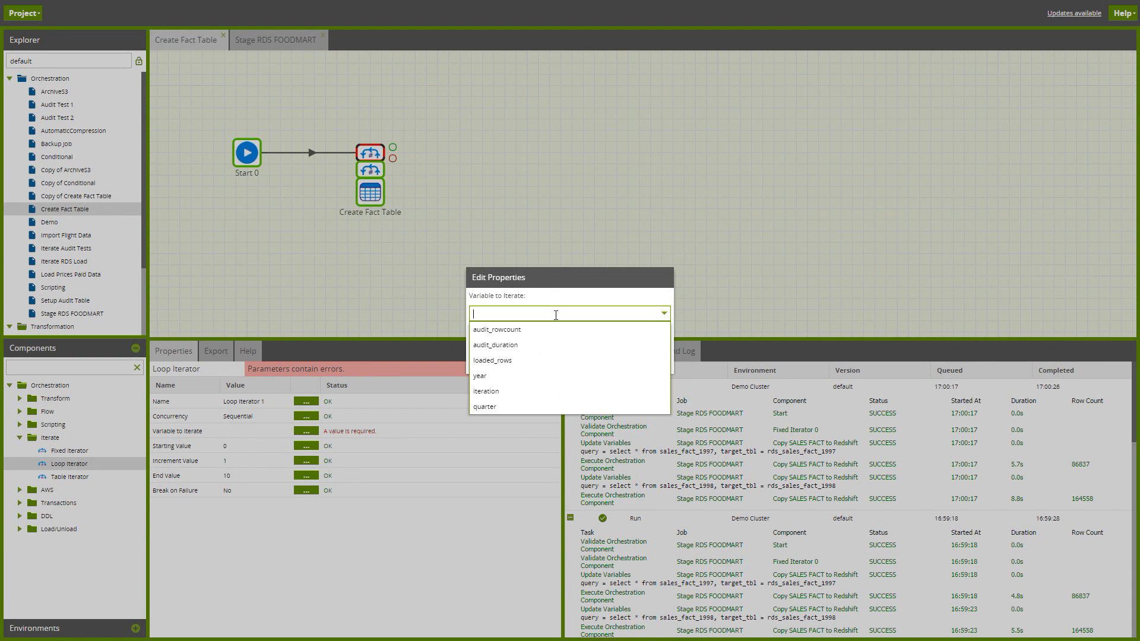
click(484, 406)
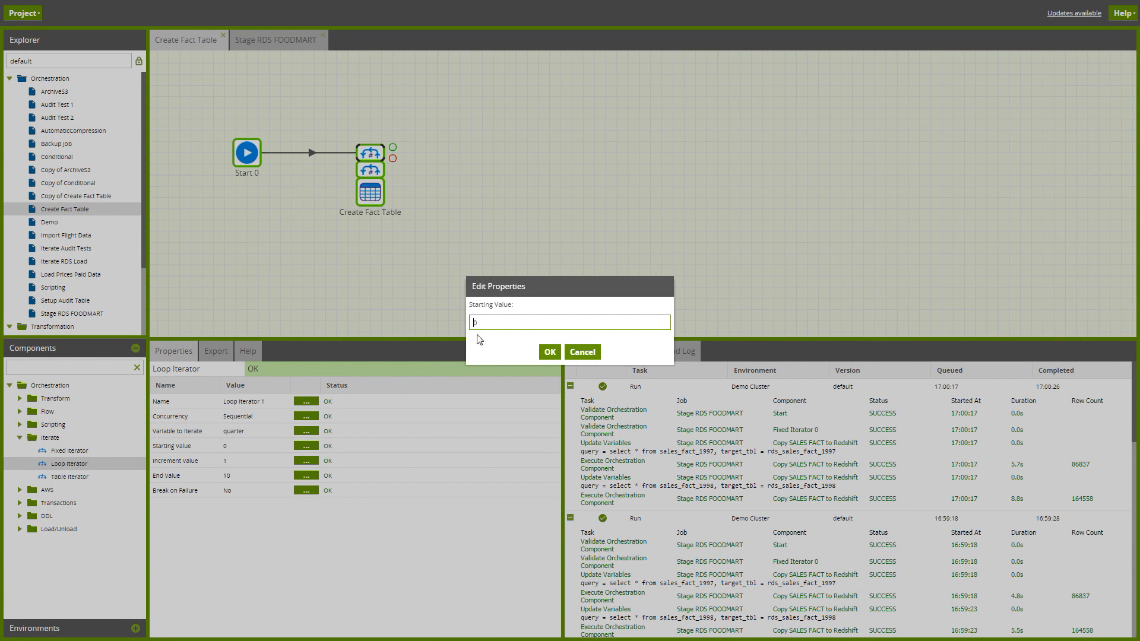
Step: Give the quarter loop Starting Value 1 and End Value 4
click(548, 352)
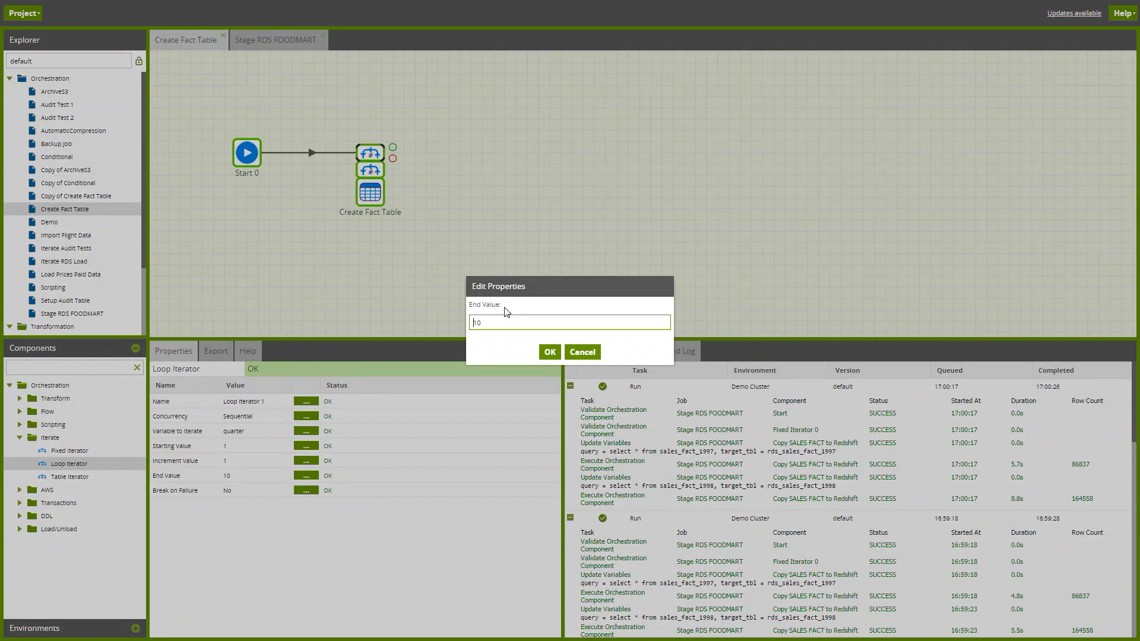
text(4)
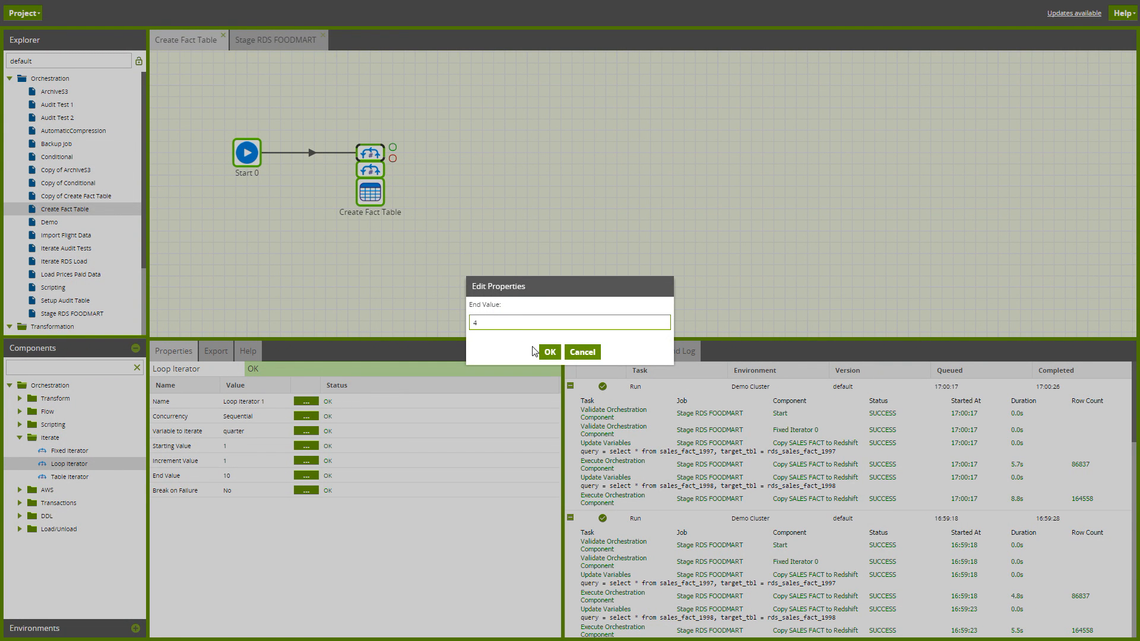
click(549, 351)
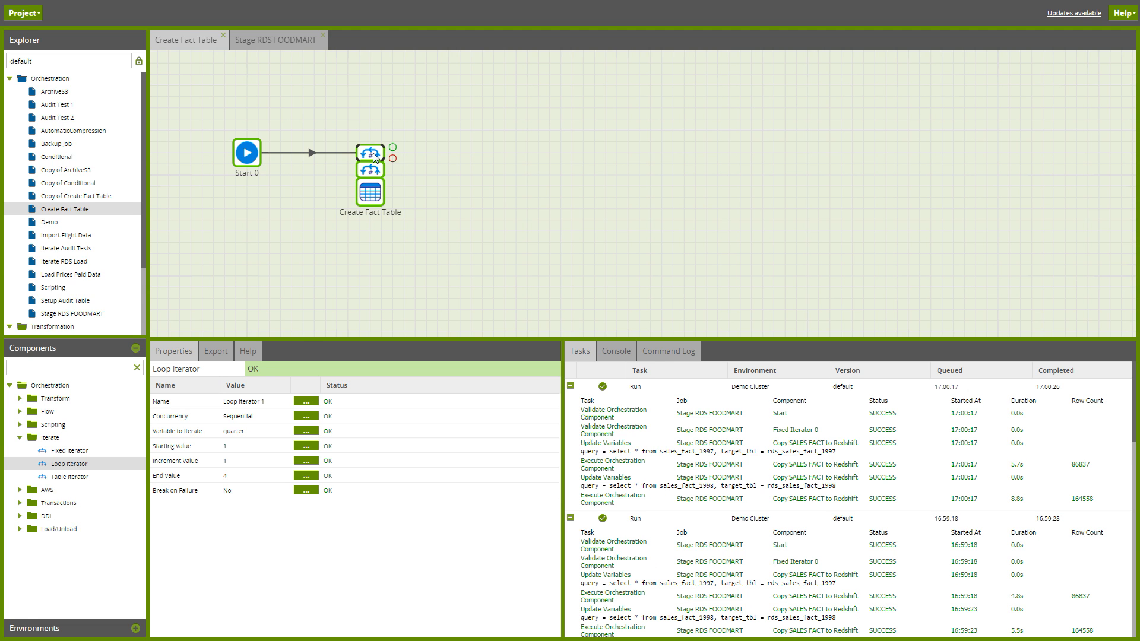
click(369, 170)
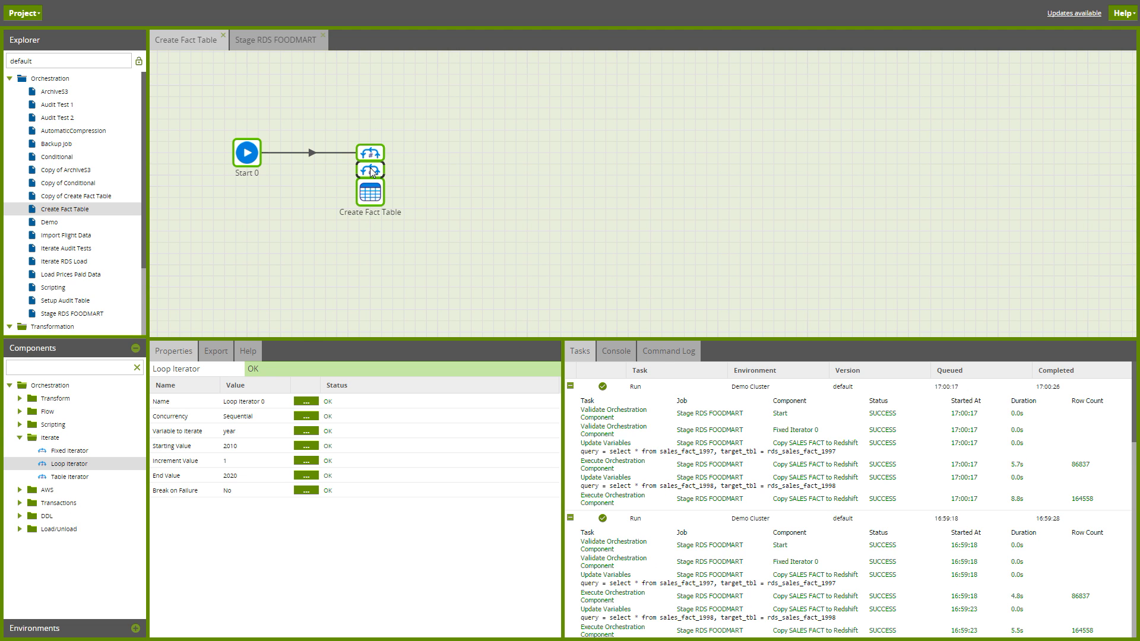
Step: Rename Create Fact Table's new table to fact_table_${year}_${quarter}
click(369, 192)
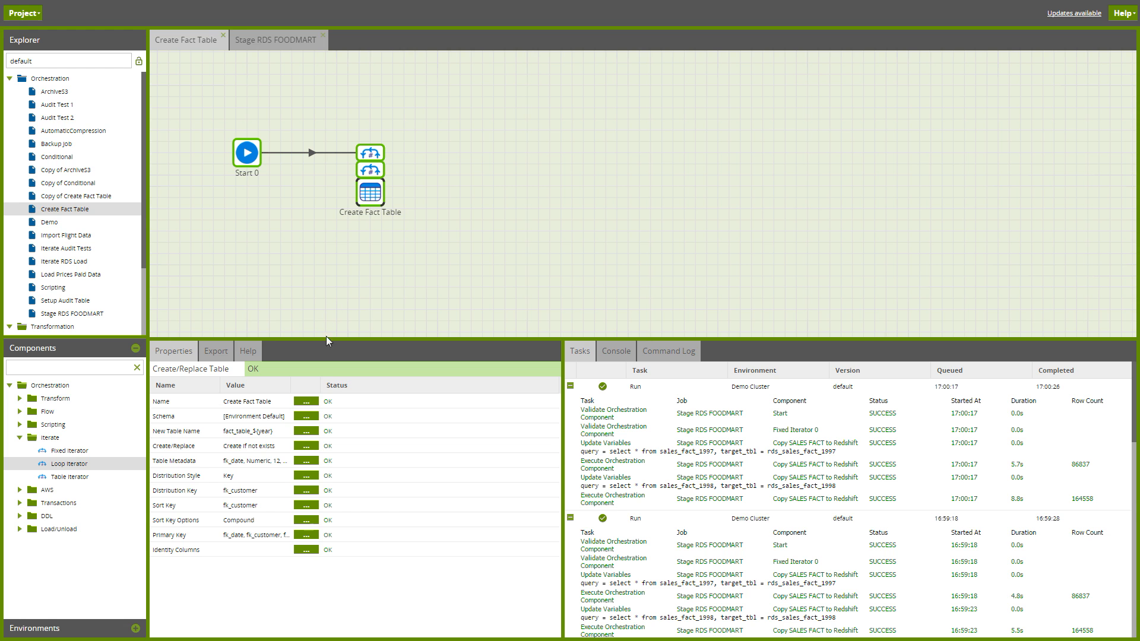
click(305, 429)
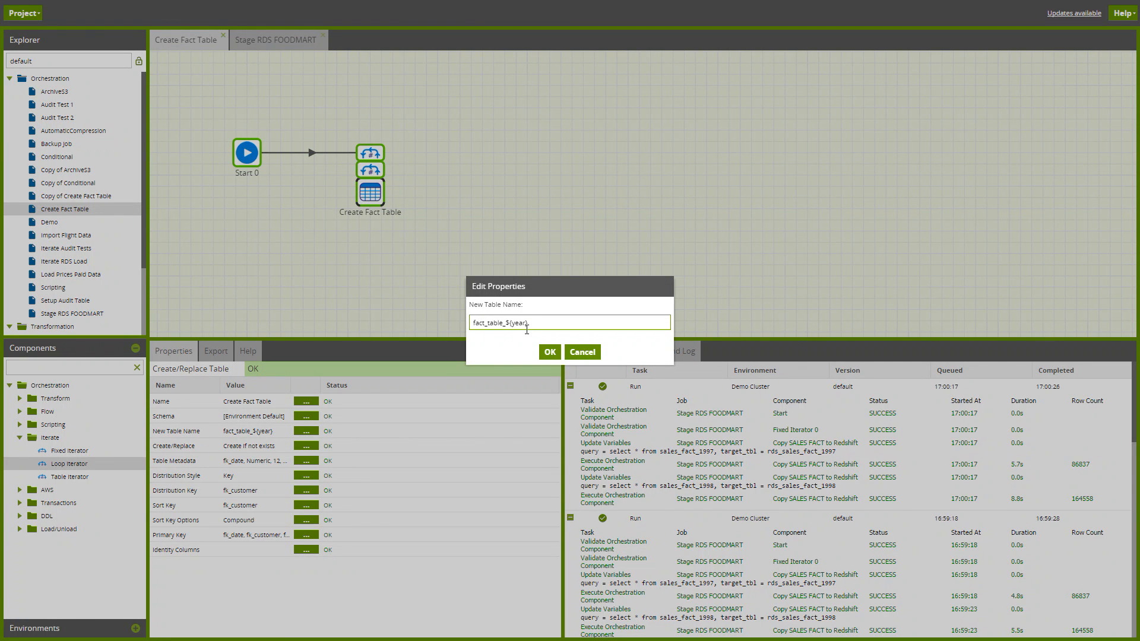
text(_${quarter)
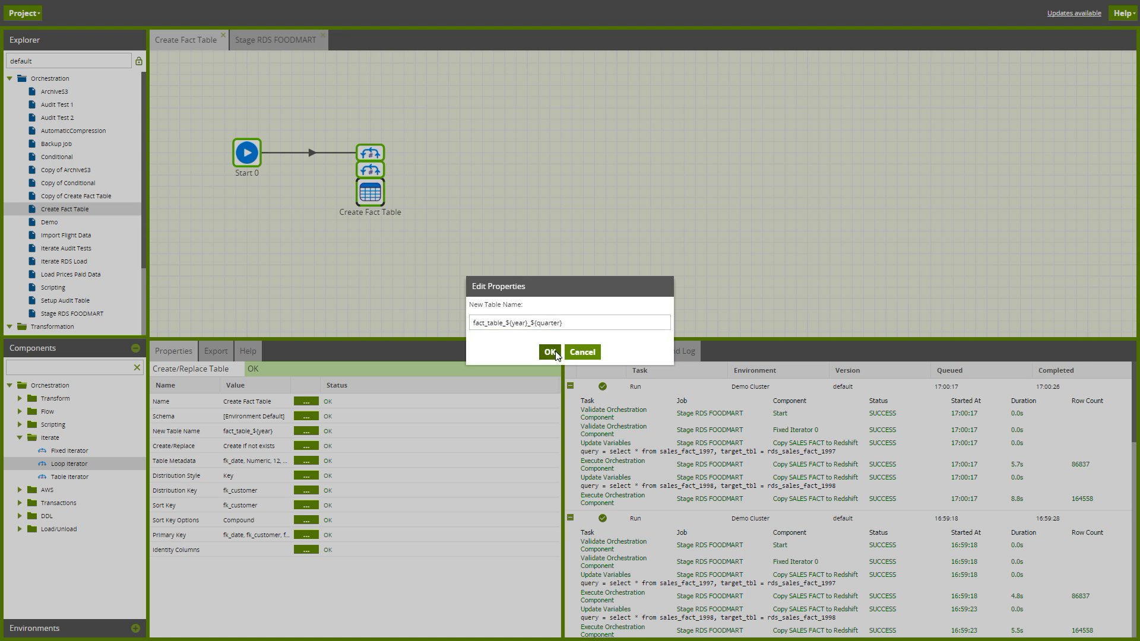
click(550, 352)
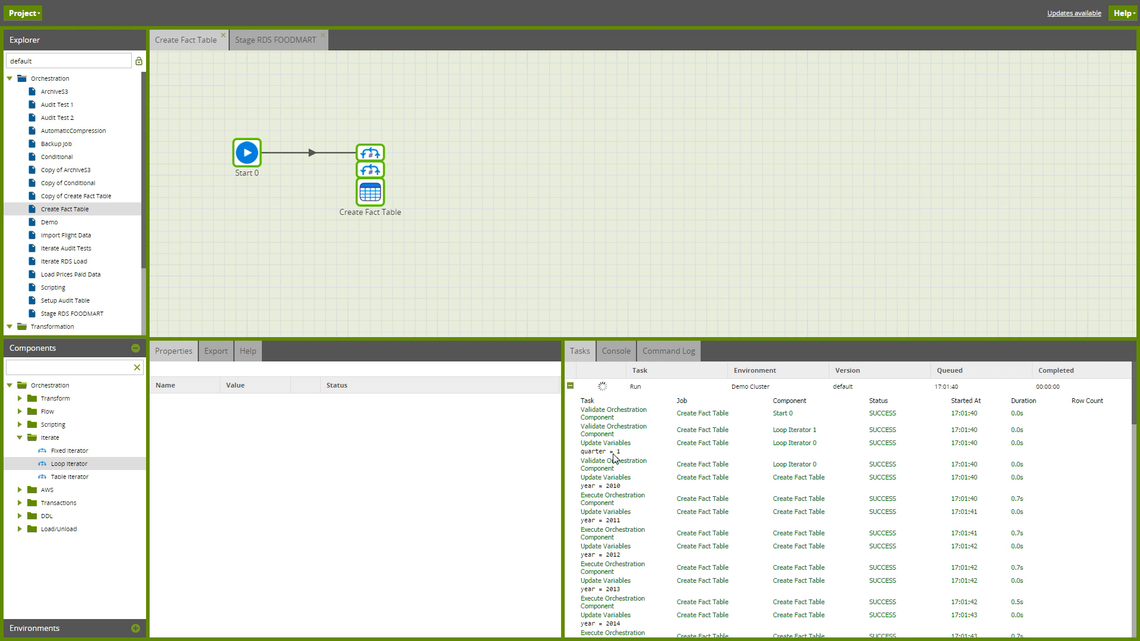
mouse_move(681, 485)
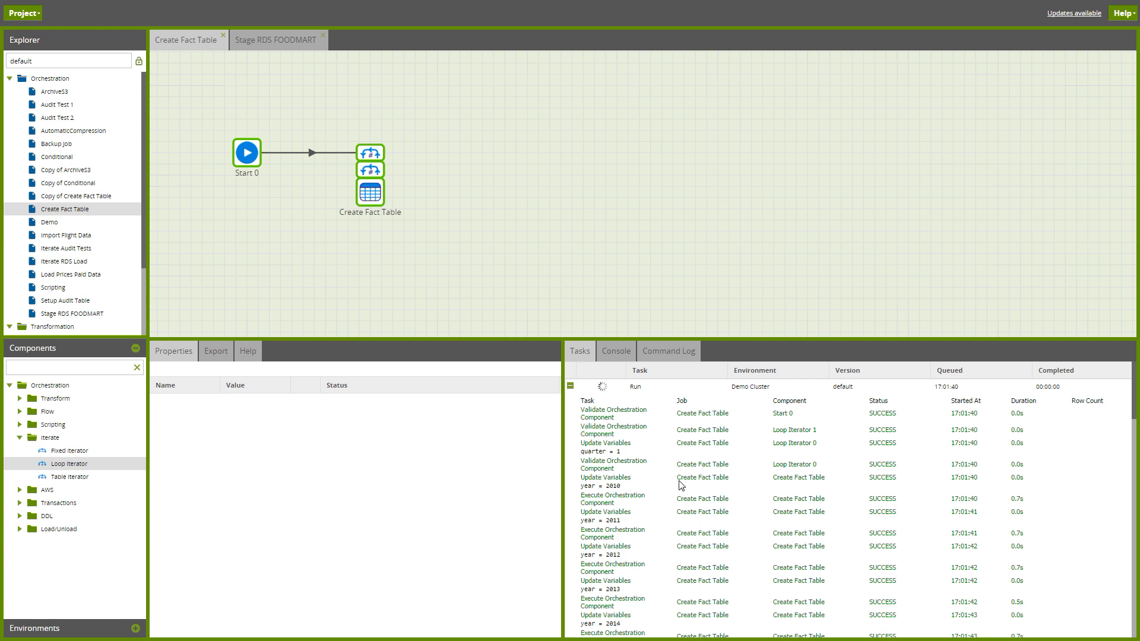